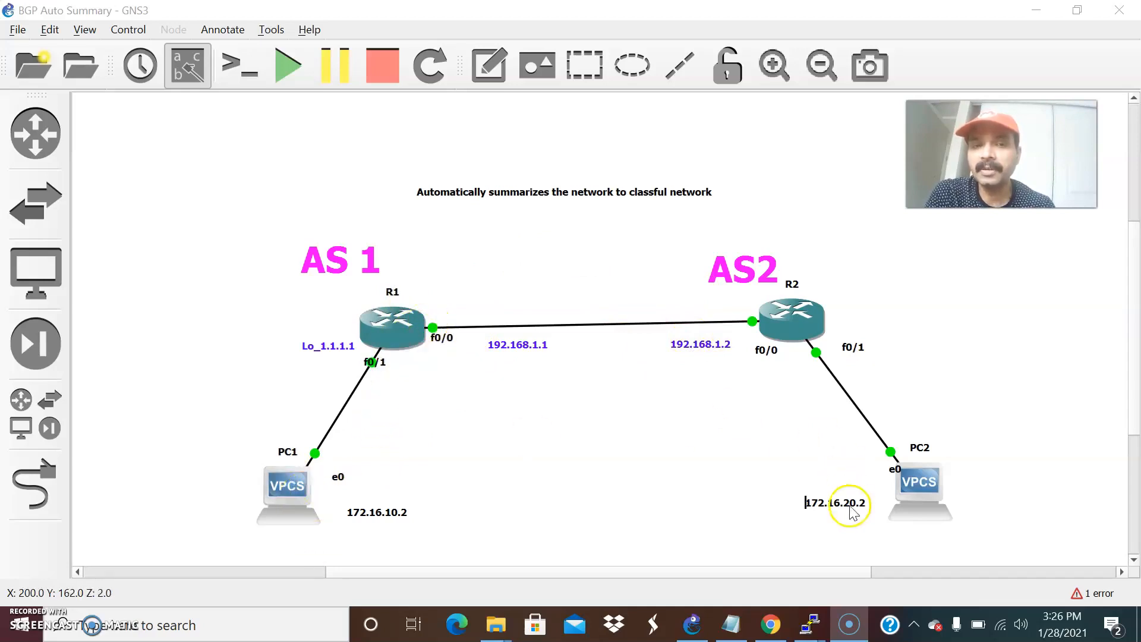
pyautogui.moveTo(829, 517)
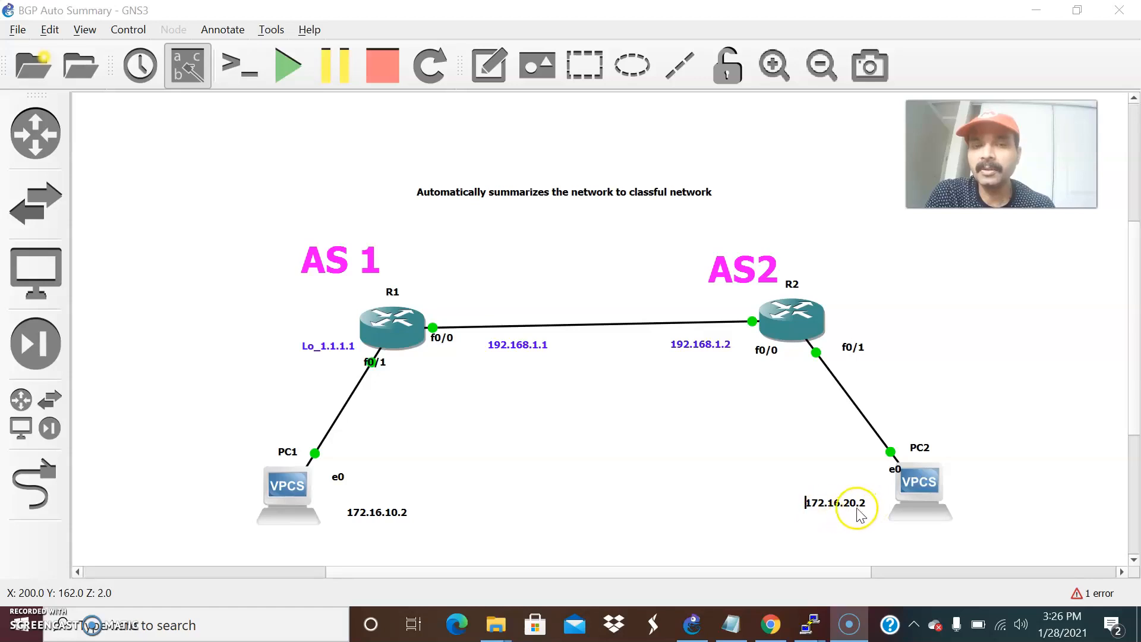
pyautogui.moveTo(377, 511)
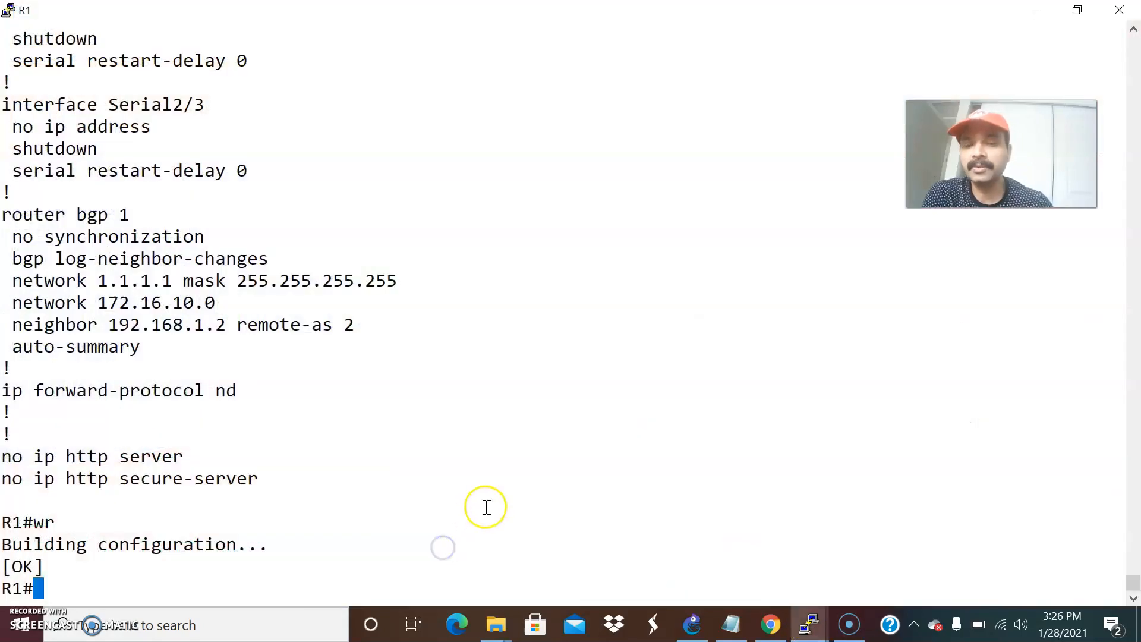
# Check R1's running config for auto-summary with 'show run | inc auto-summary', then view the full 'show run'
pyautogui.press('enter')
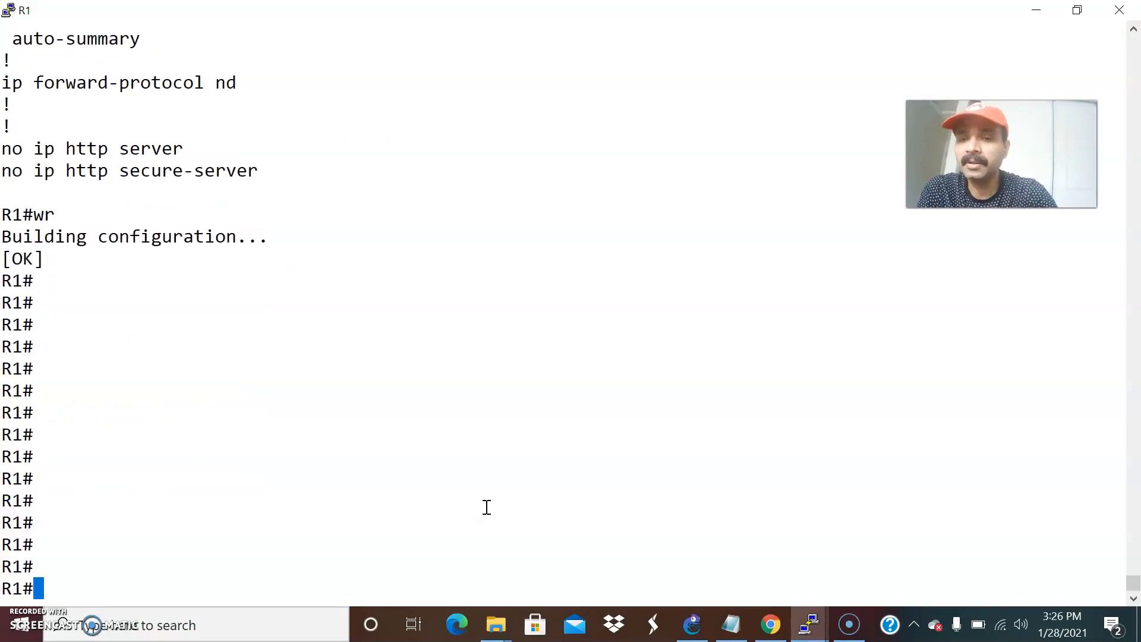
pyautogui.write('show run')
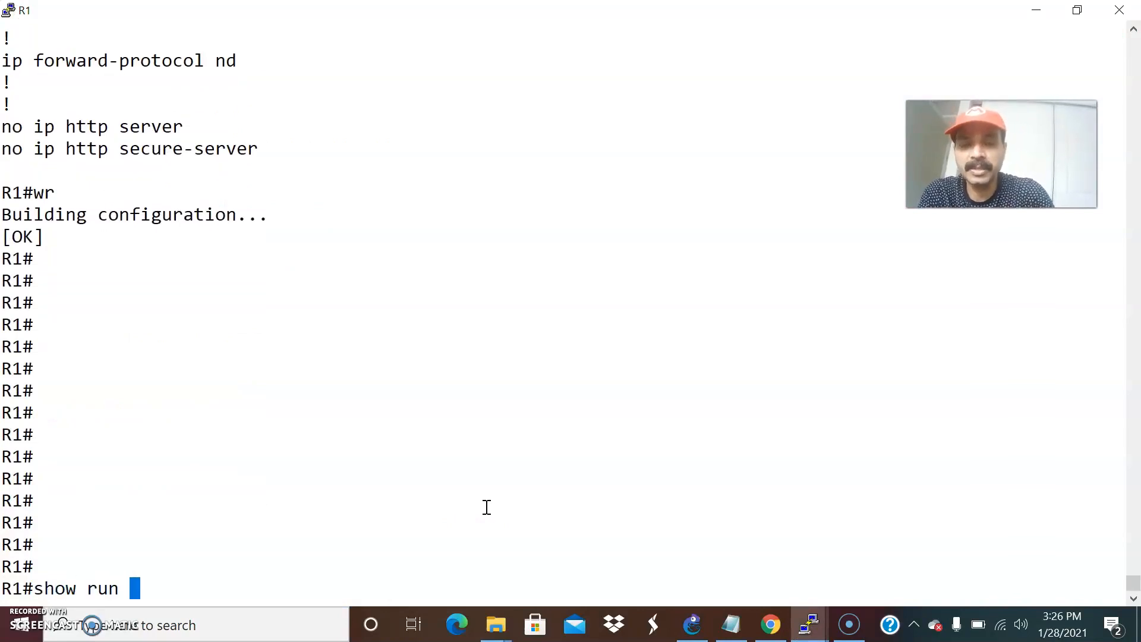
pyautogui.write('| inc')
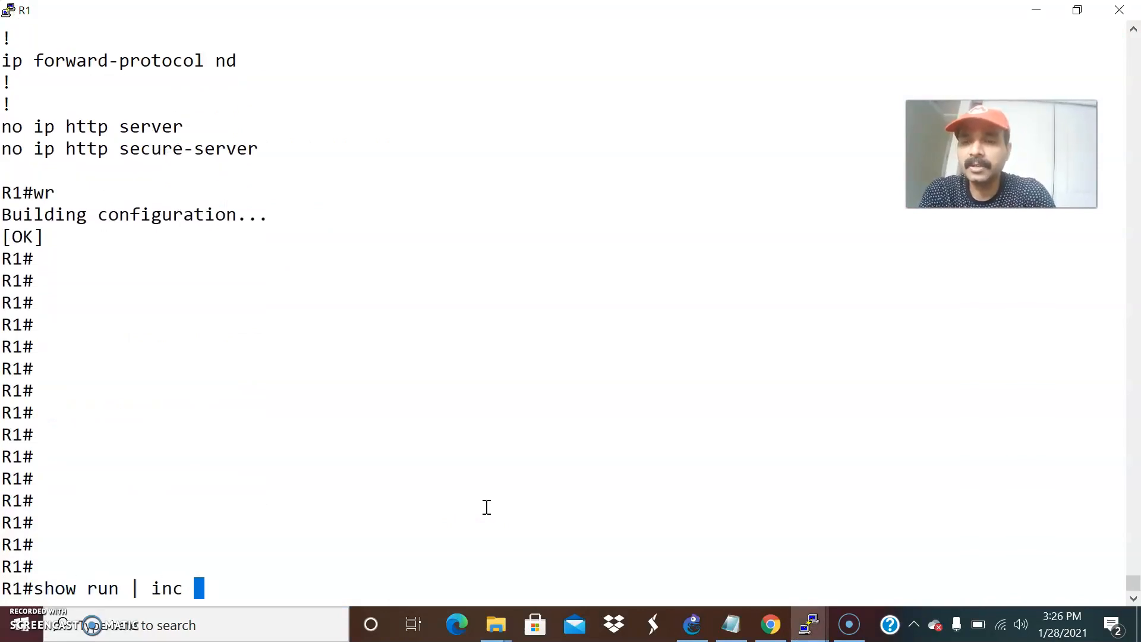
pyautogui.write('aut')
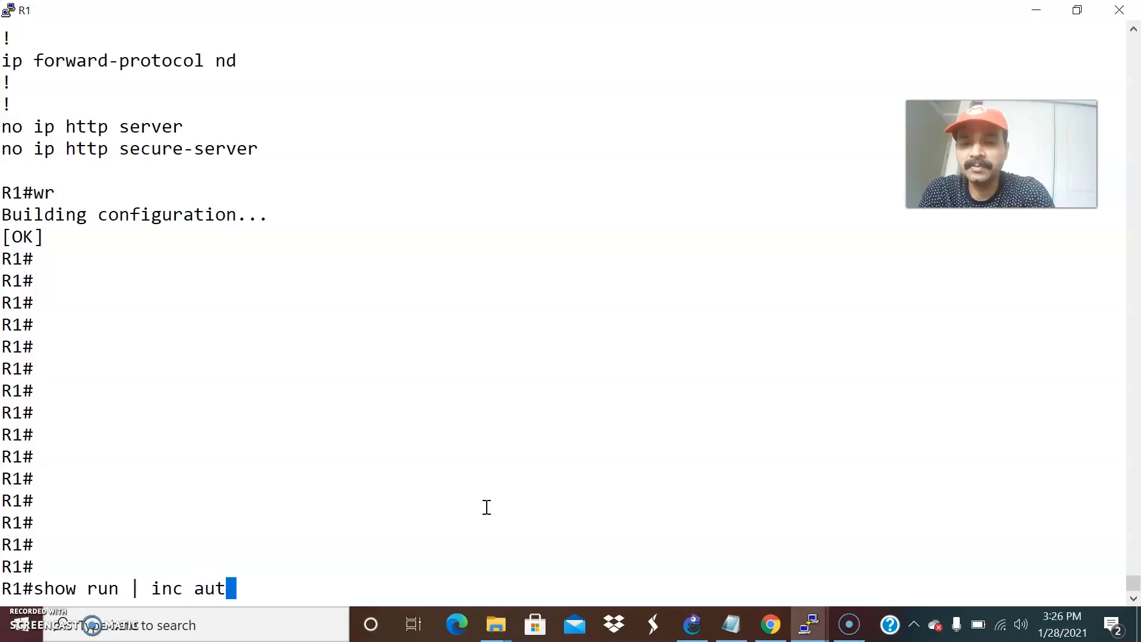
pyautogui.write('o-summary')
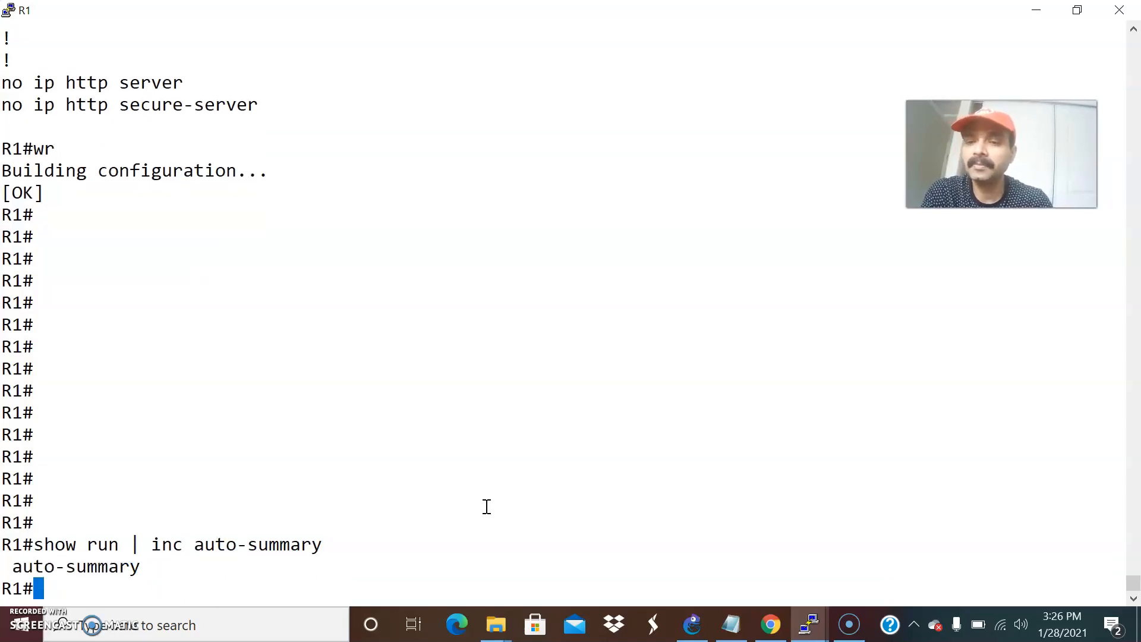
pyautogui.write('show run')
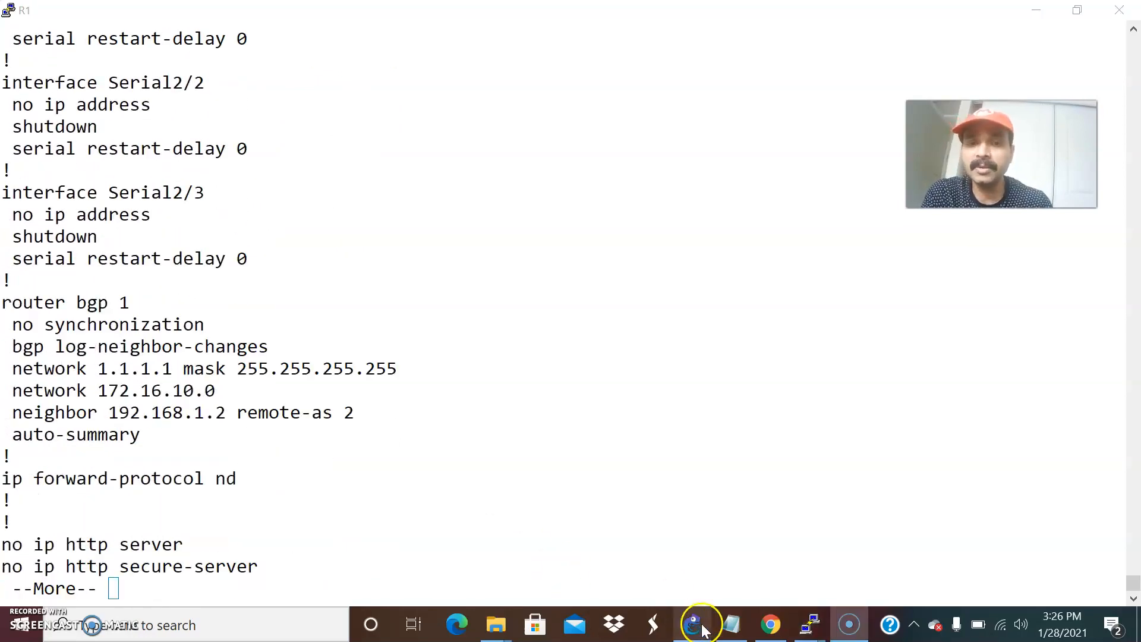
pyautogui.click(692, 624)
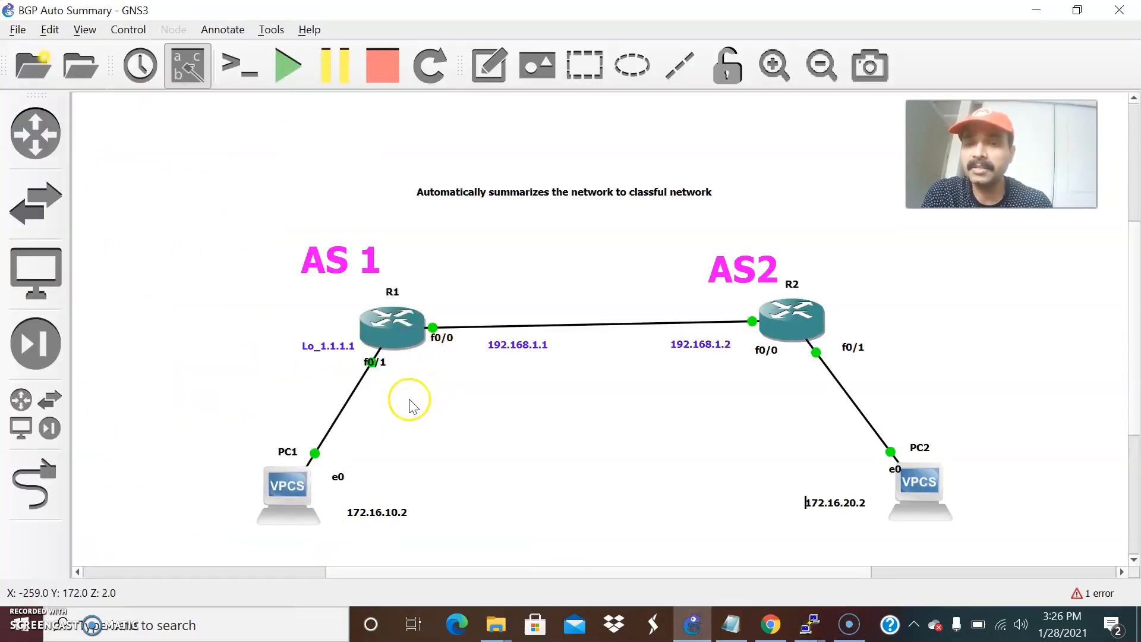
pyautogui.moveTo(771, 459)
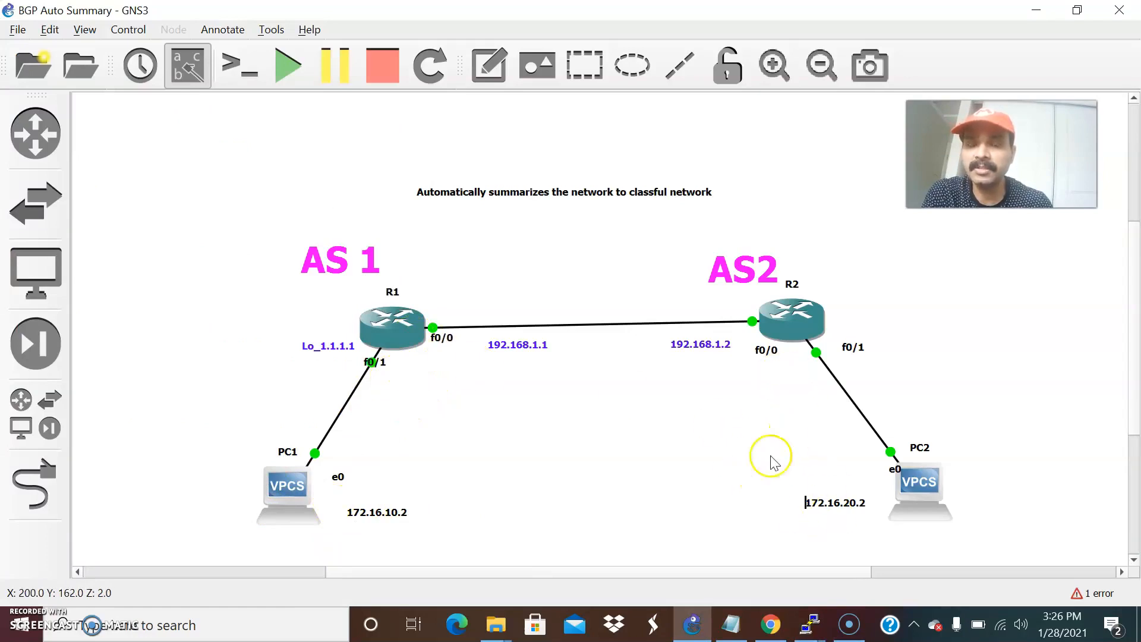
pyautogui.moveTo(473, 336)
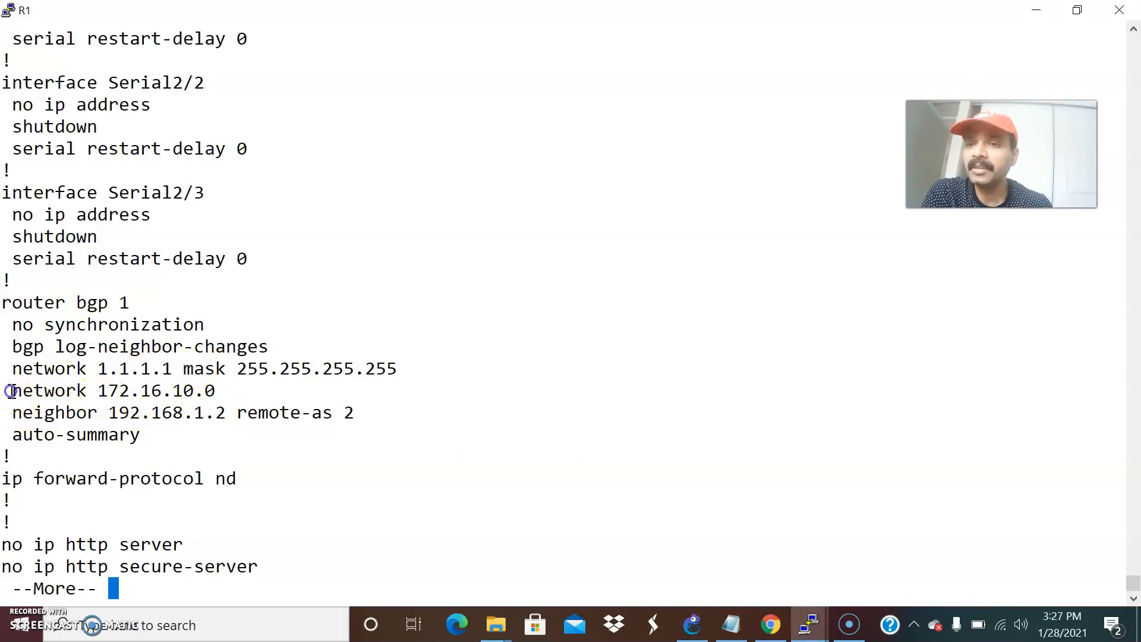
pyautogui.moveTo(219, 397)
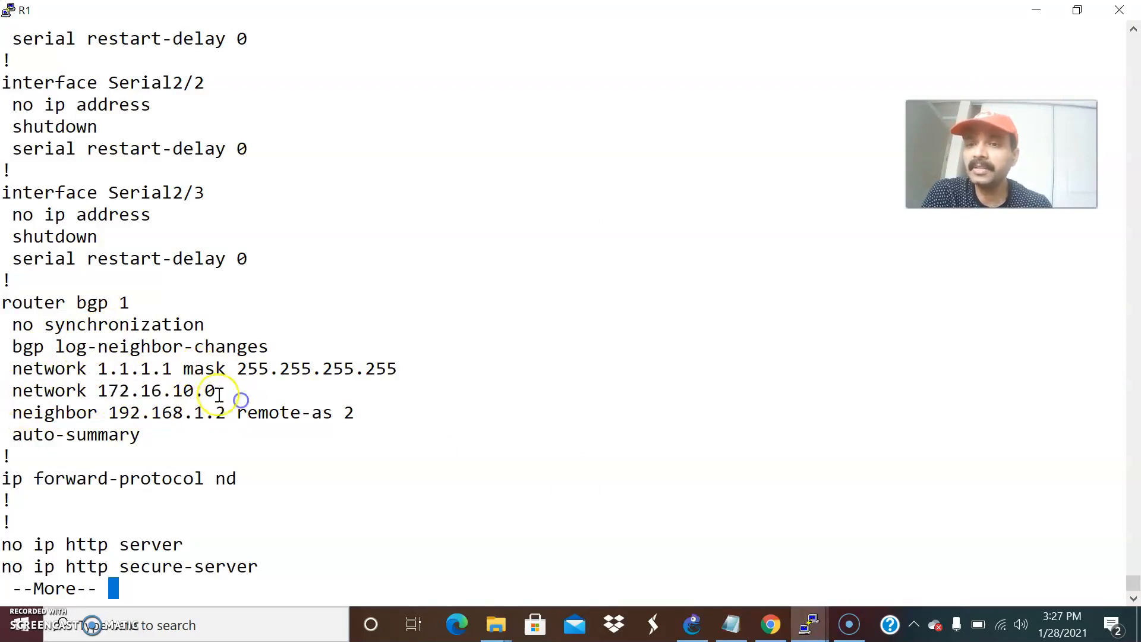
pyautogui.moveTo(126, 469)
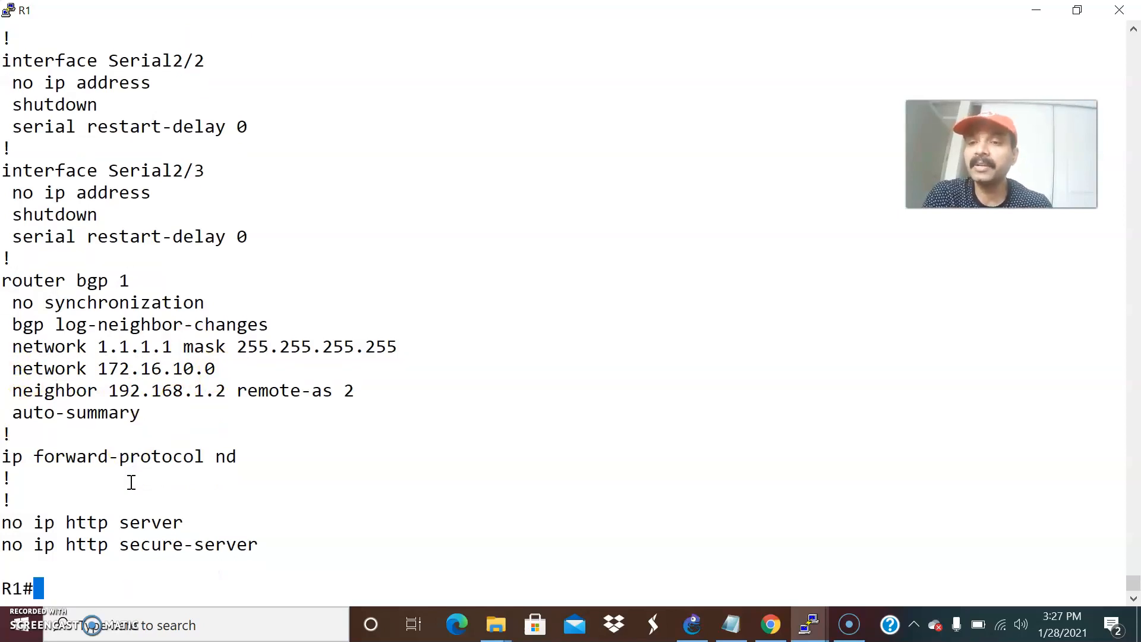
pyautogui.moveTo(286, 377)
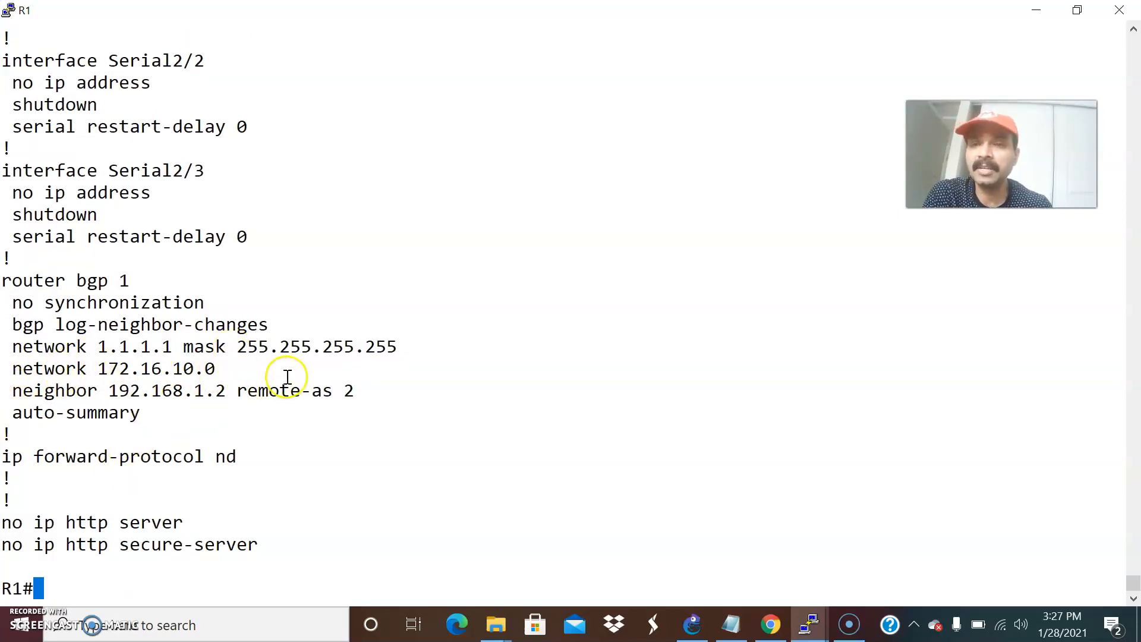
pyautogui.moveTo(138, 413)
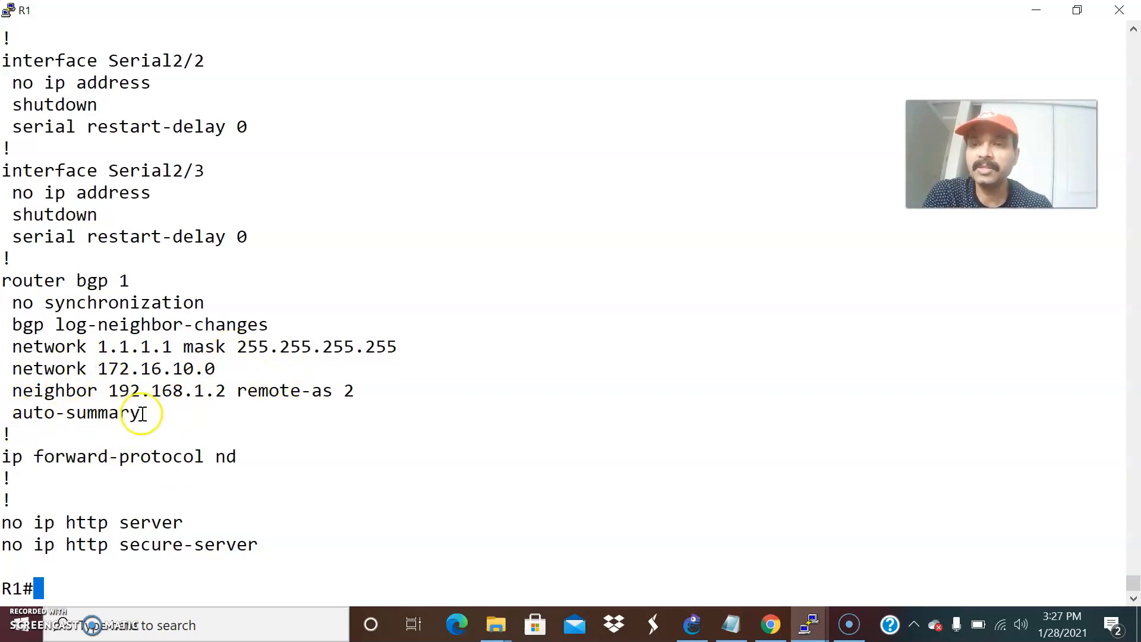
pyautogui.moveTo(33, 386)
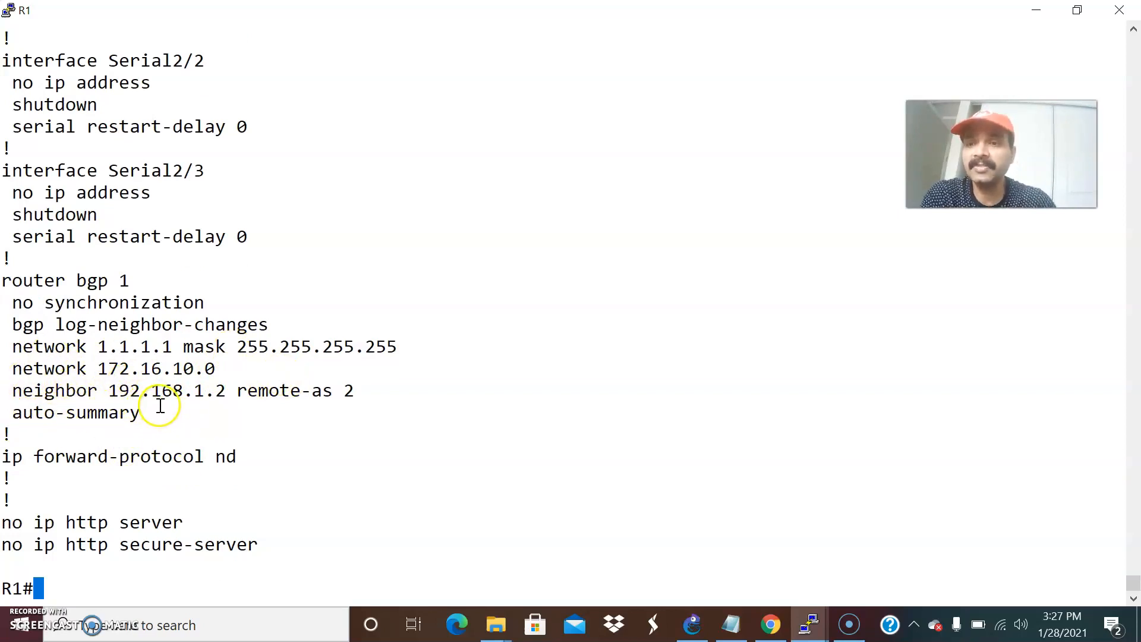
# Display R1's BGP table with 'show ip bgp'
pyautogui.write('show')
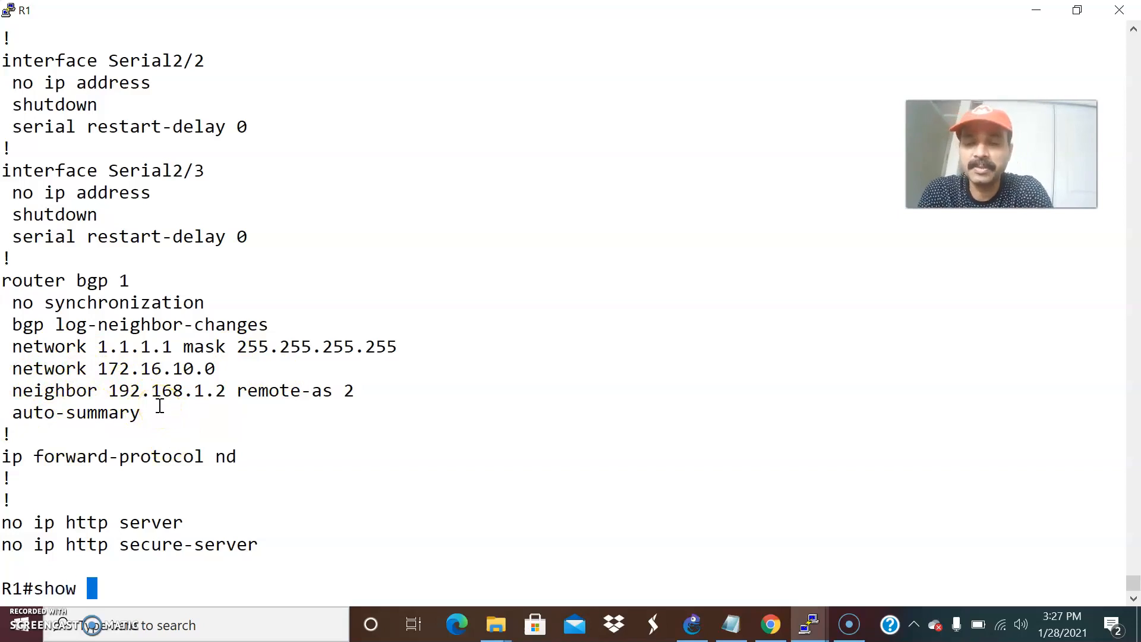
pyautogui.write('ip bgp')
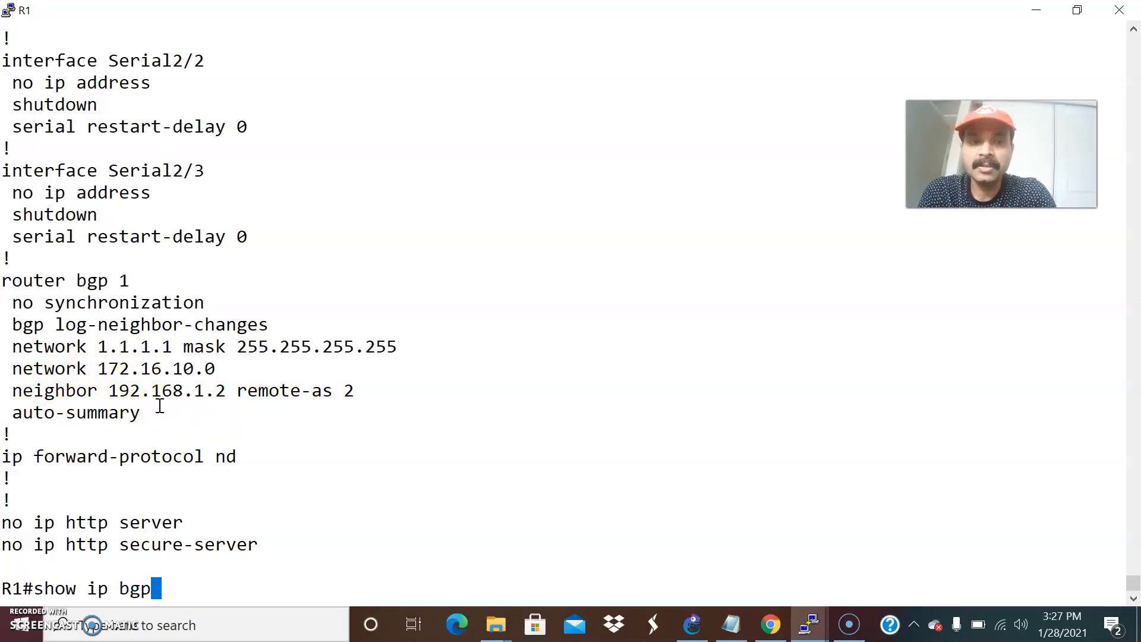
pyautogui.press('enter')
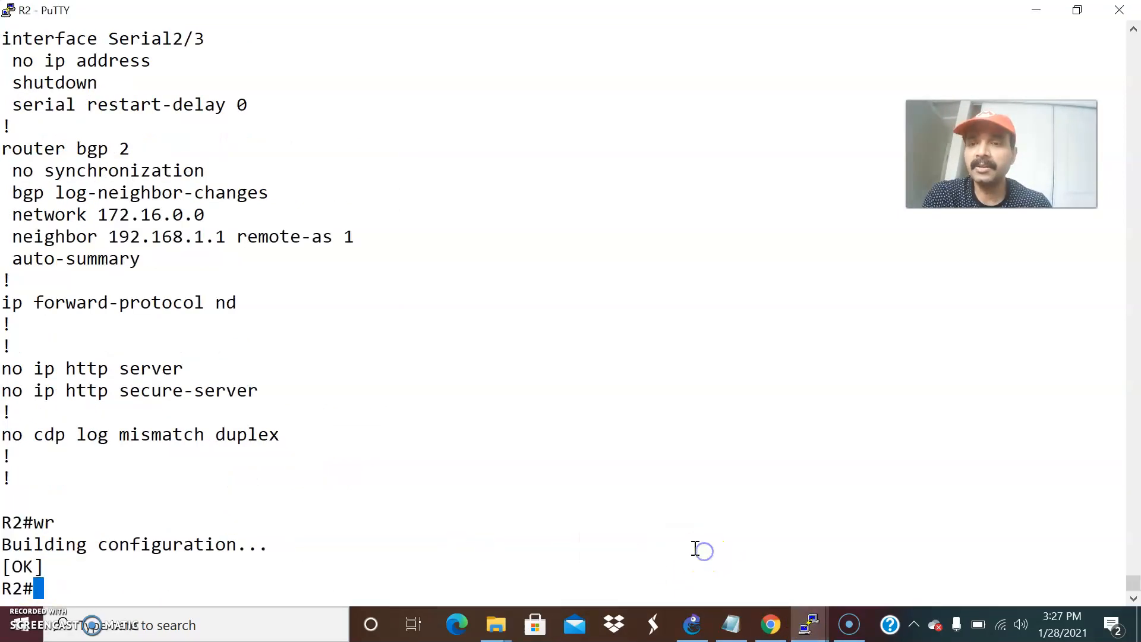
# Verify auto-summary in R2's running config, view its 'show run', and return to the GNS3 topology
pyautogui.write('show run')
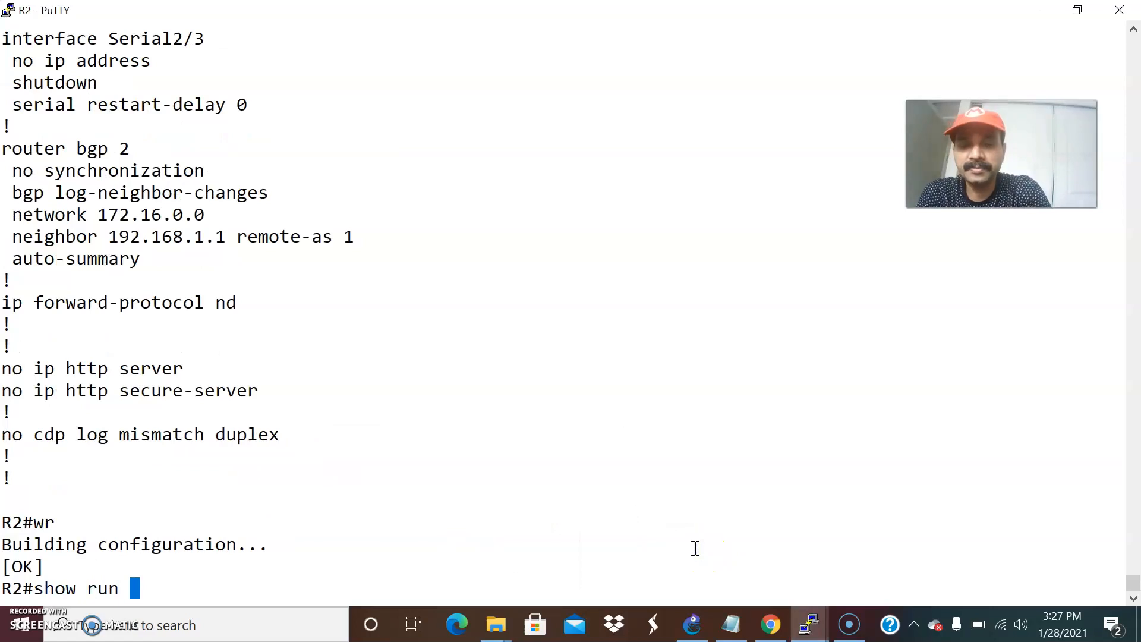
pyautogui.write('| inc aut')
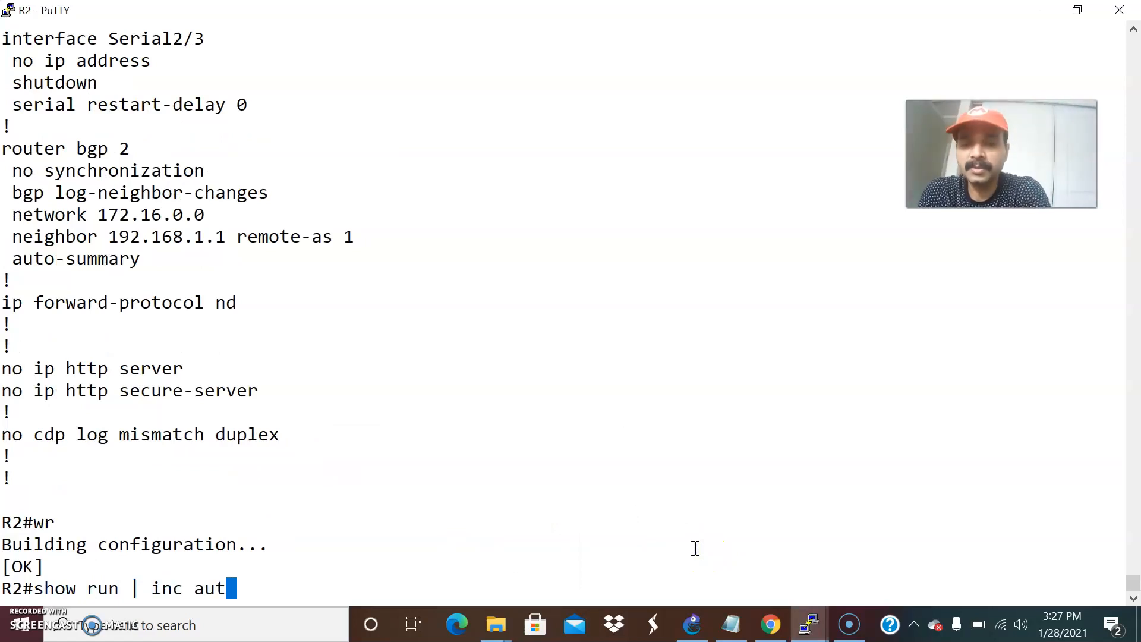
pyautogui.write('o-summary')
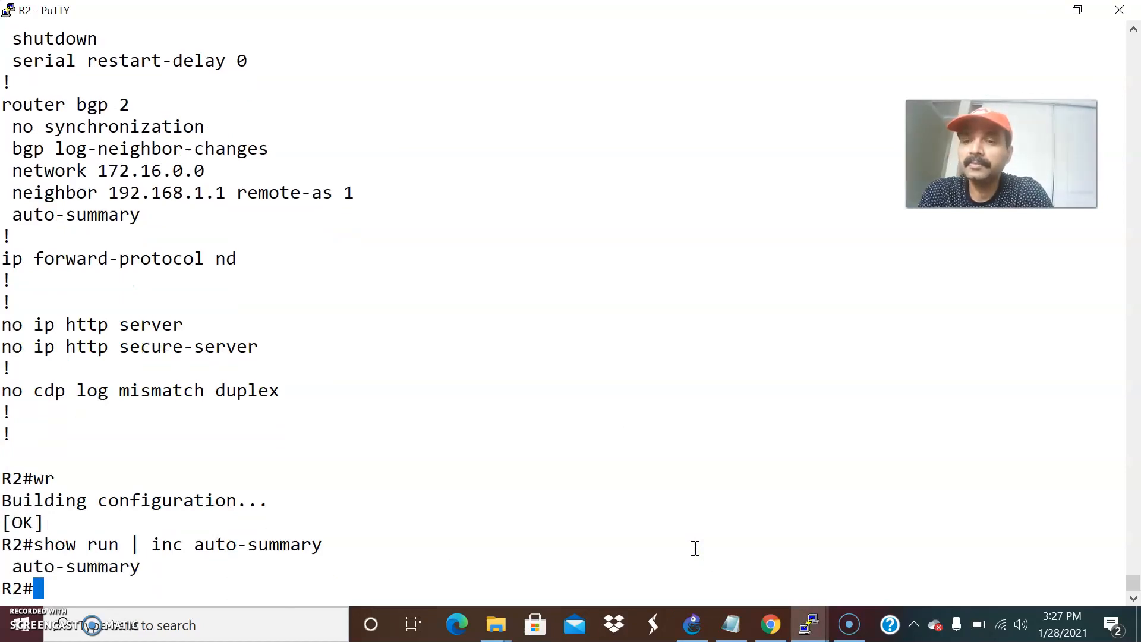
pyautogui.write('show run')
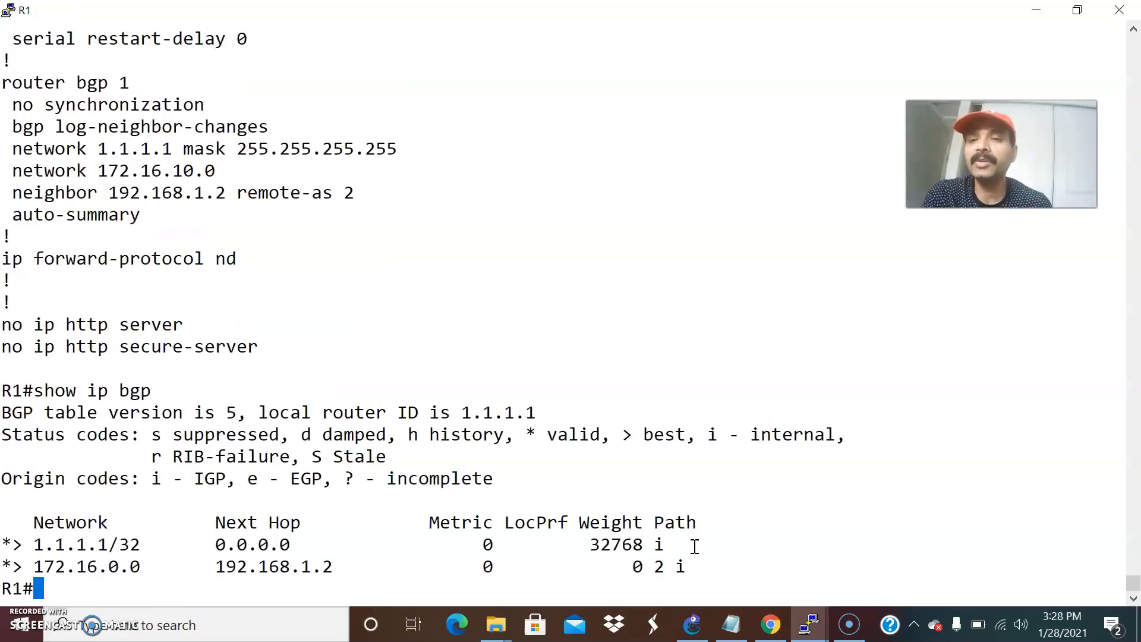
pyautogui.click(689, 624)
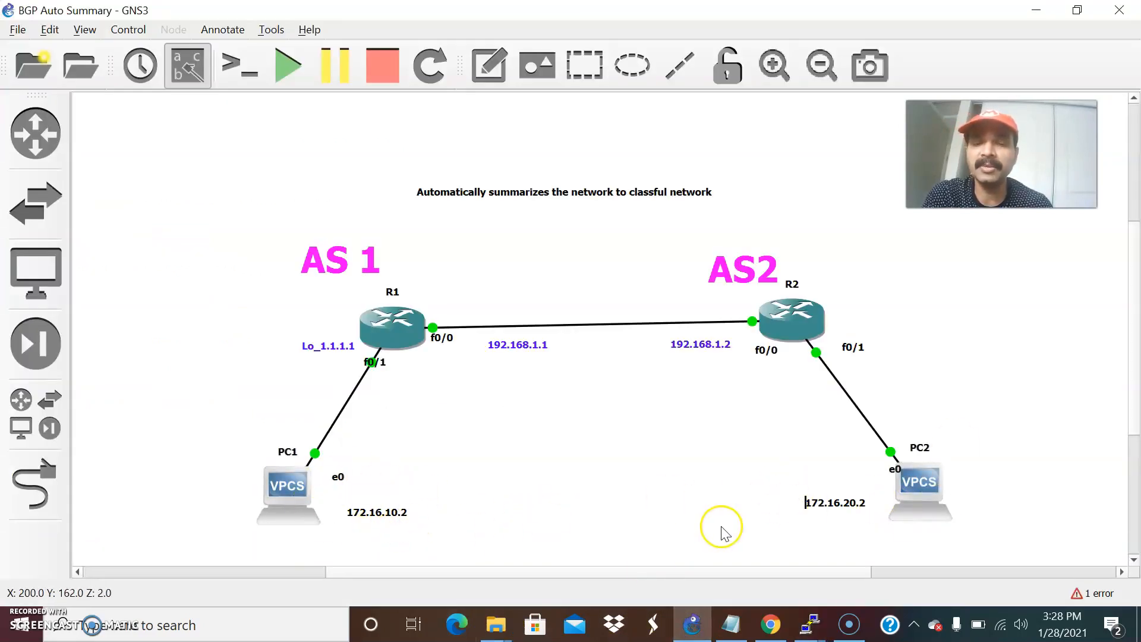
pyautogui.moveTo(405, 519)
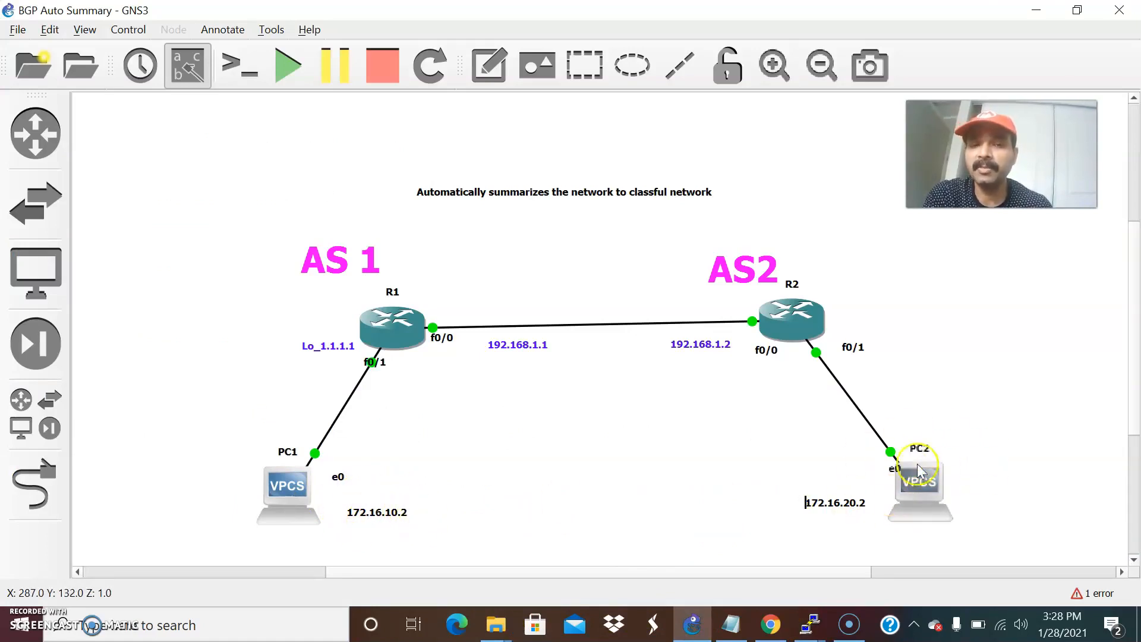
pyautogui.moveTo(929, 473)
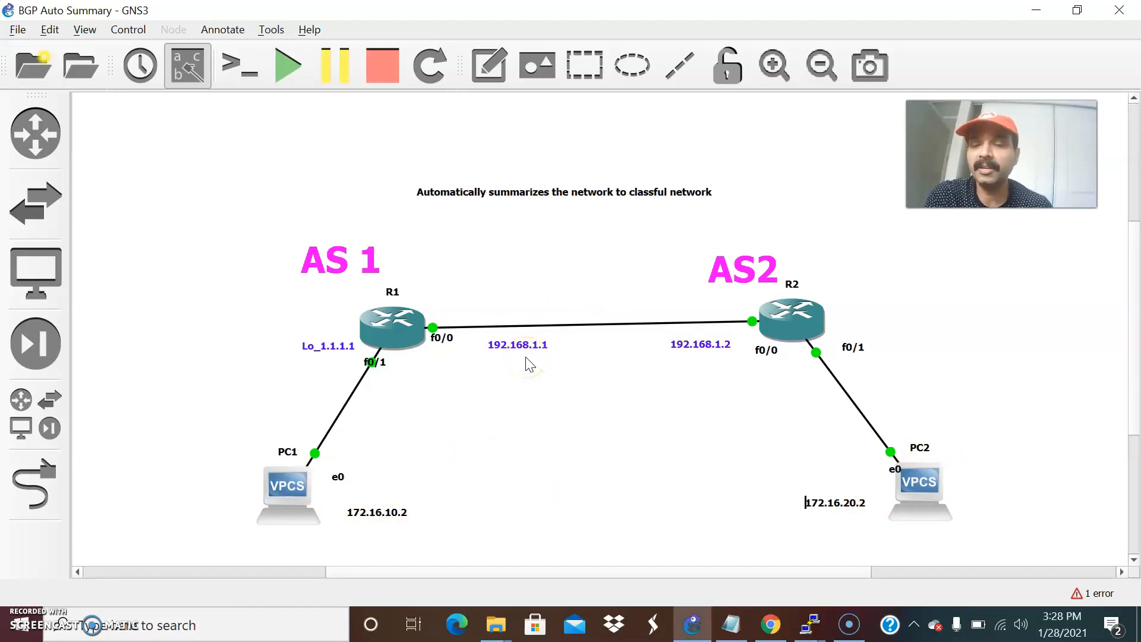
pyautogui.moveTo(331, 528)
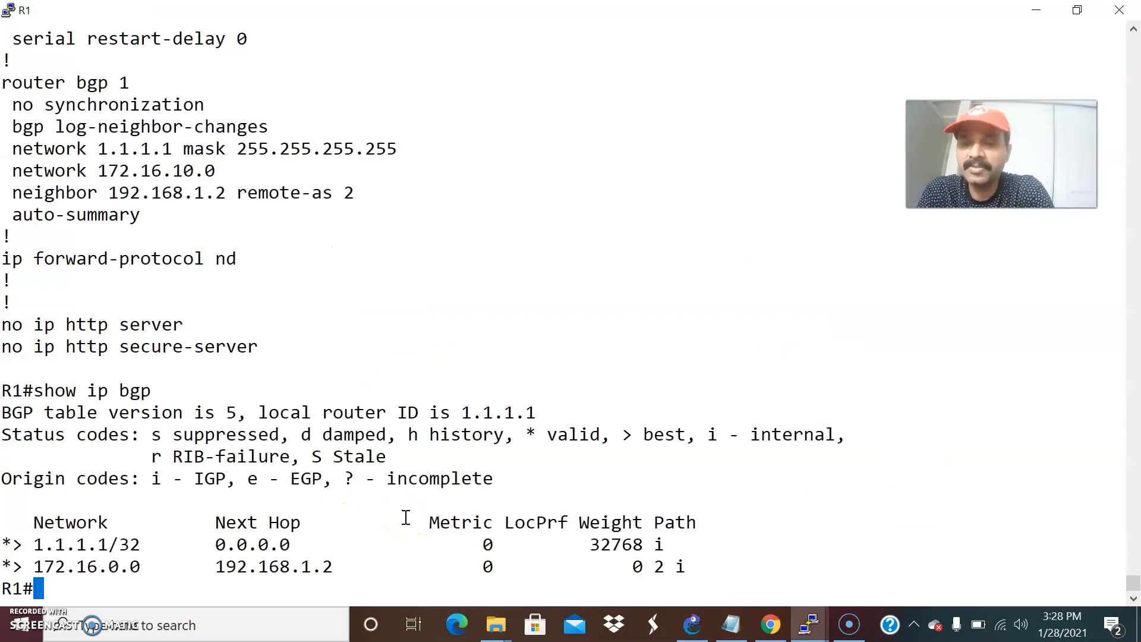
# Enter R1's router bgp 1 configuration and remove the classful network 172.16.10.0 entry
pyautogui.write('conf t')
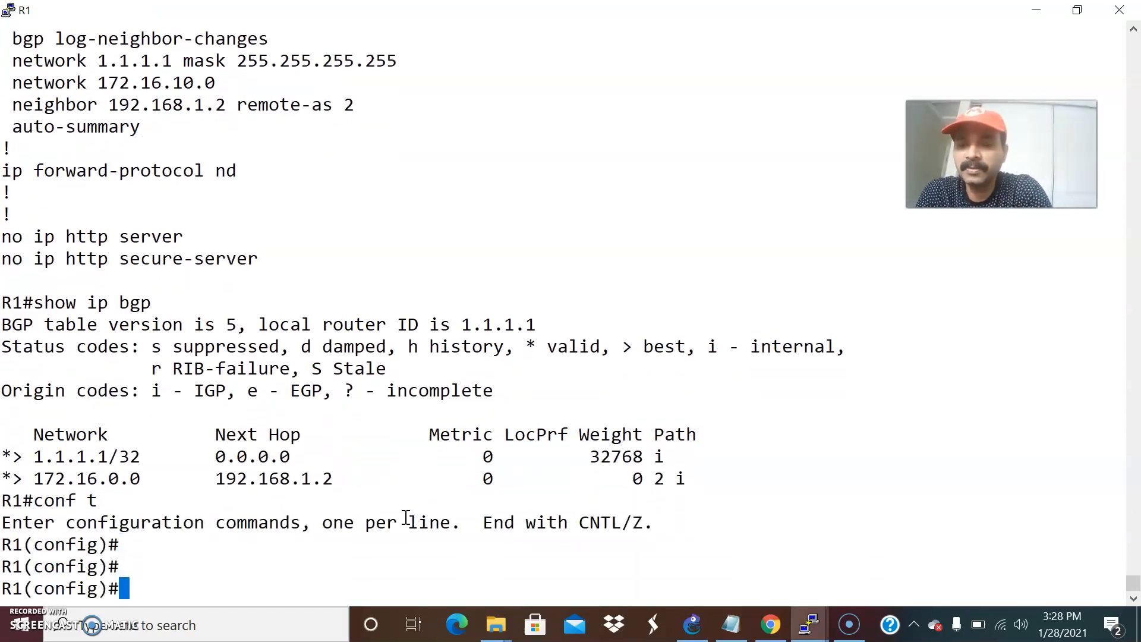
pyautogui.write('router bgp 1')
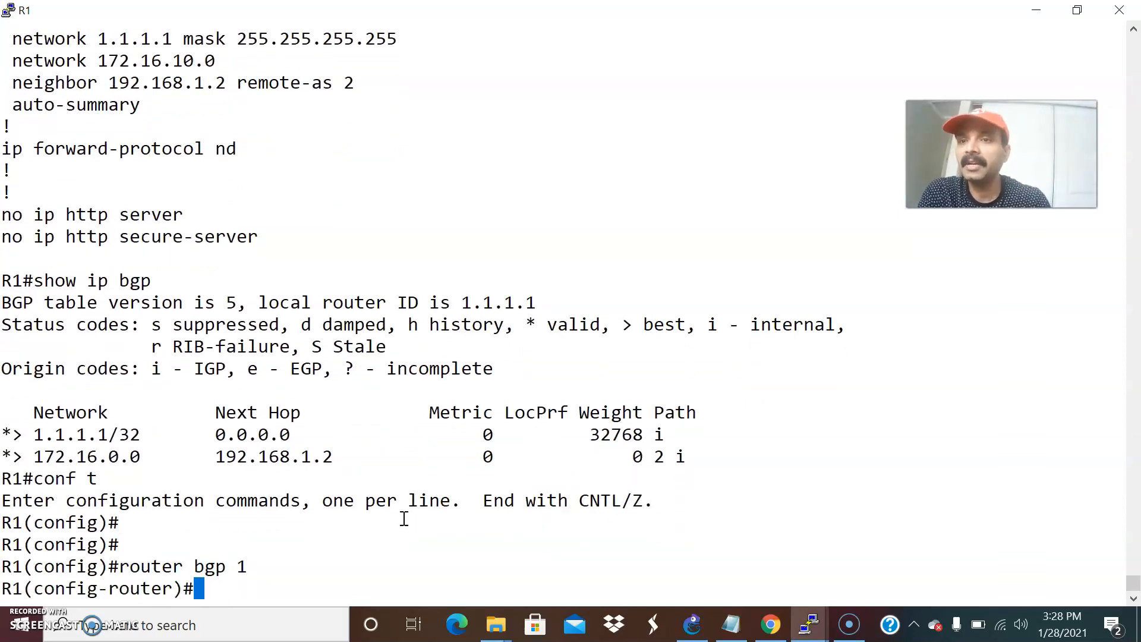
pyautogui.write('no network')
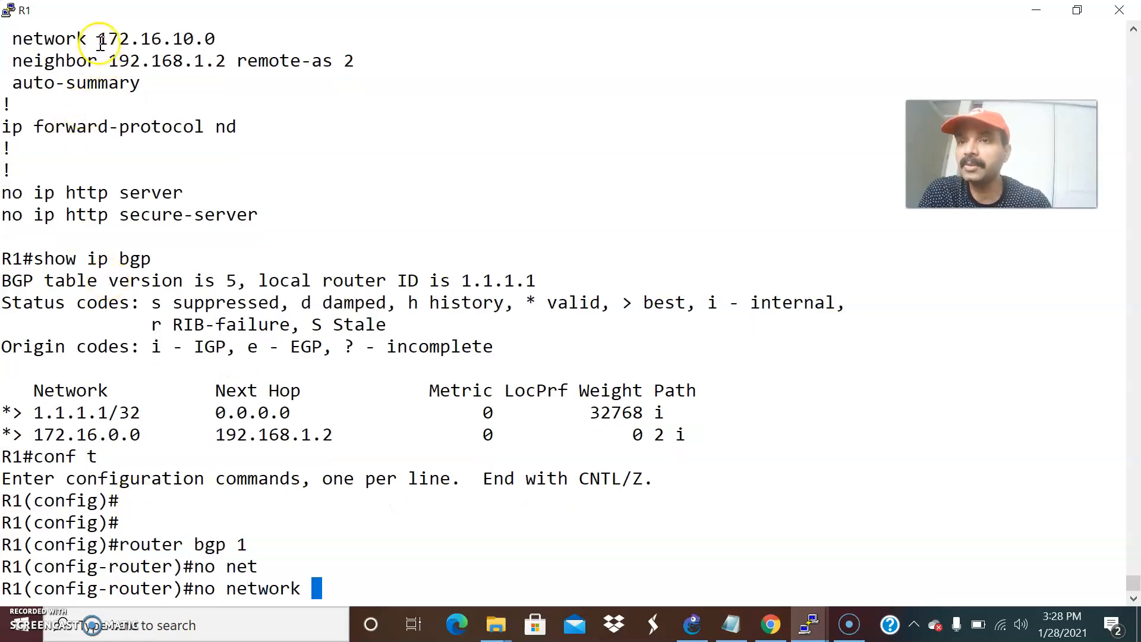
pyautogui.write('172.16.10.0')
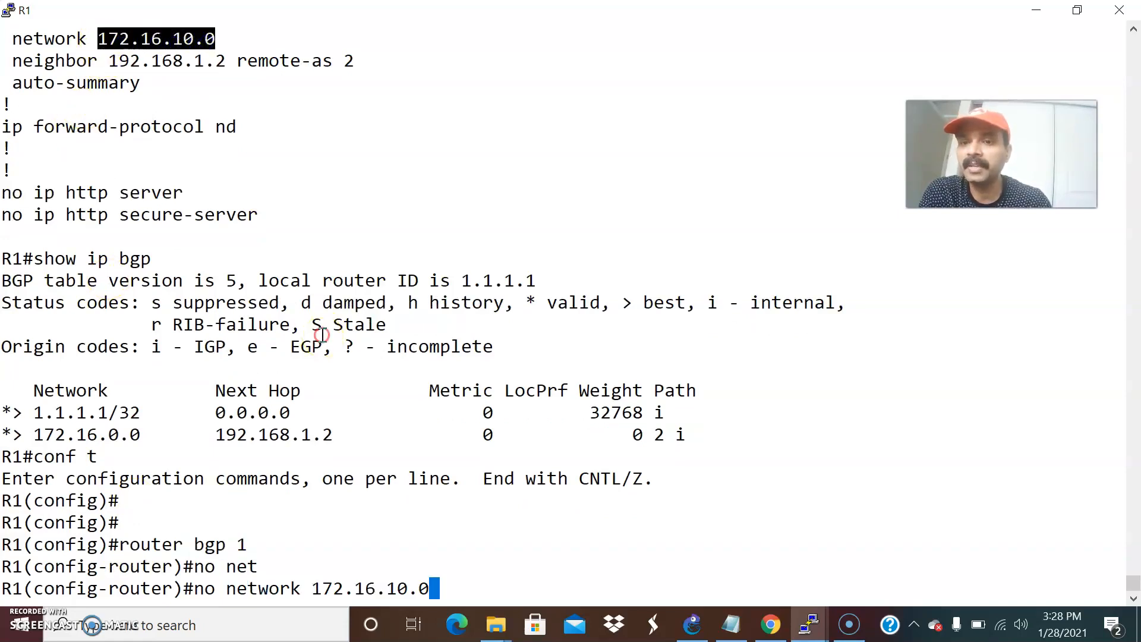
# Advertise 172.16.10.0 mask 255.255.255.0 on R1, disable auto-summary, and leave config mode
pyautogui.write('network')
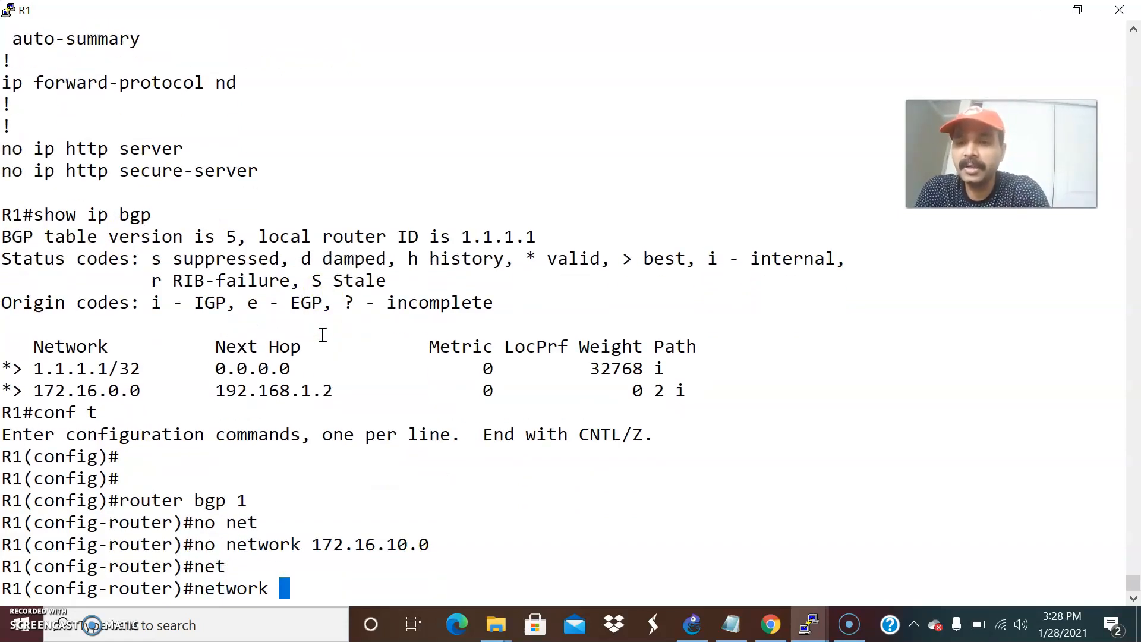
pyautogui.write('172.16.10.')
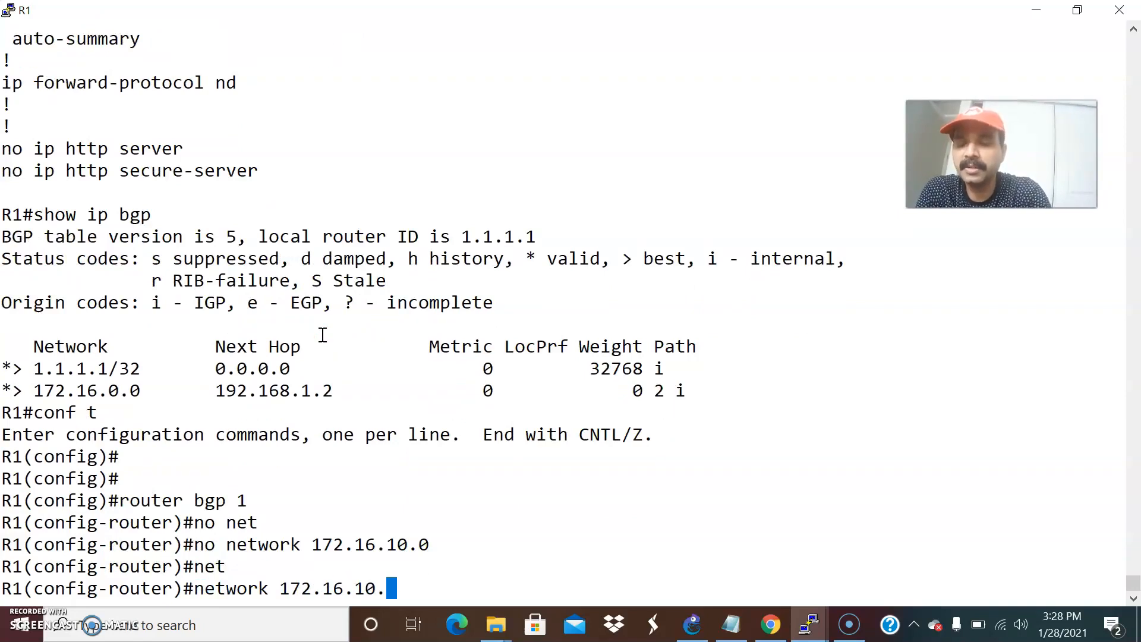
pyautogui.write('mask 2')
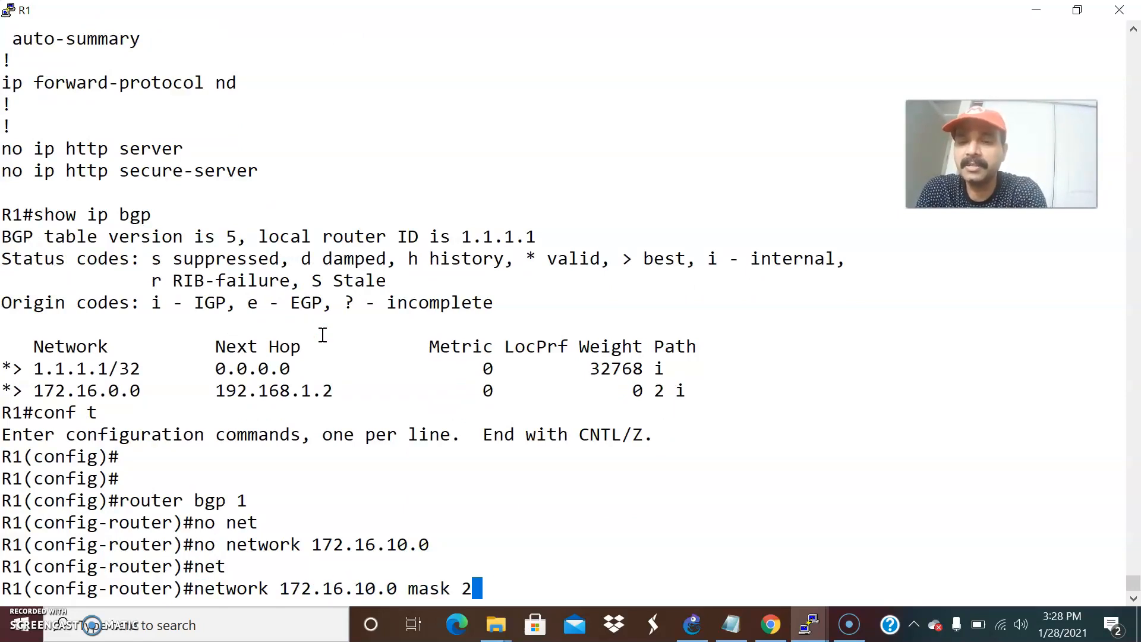
pyautogui.write('55.255.2')
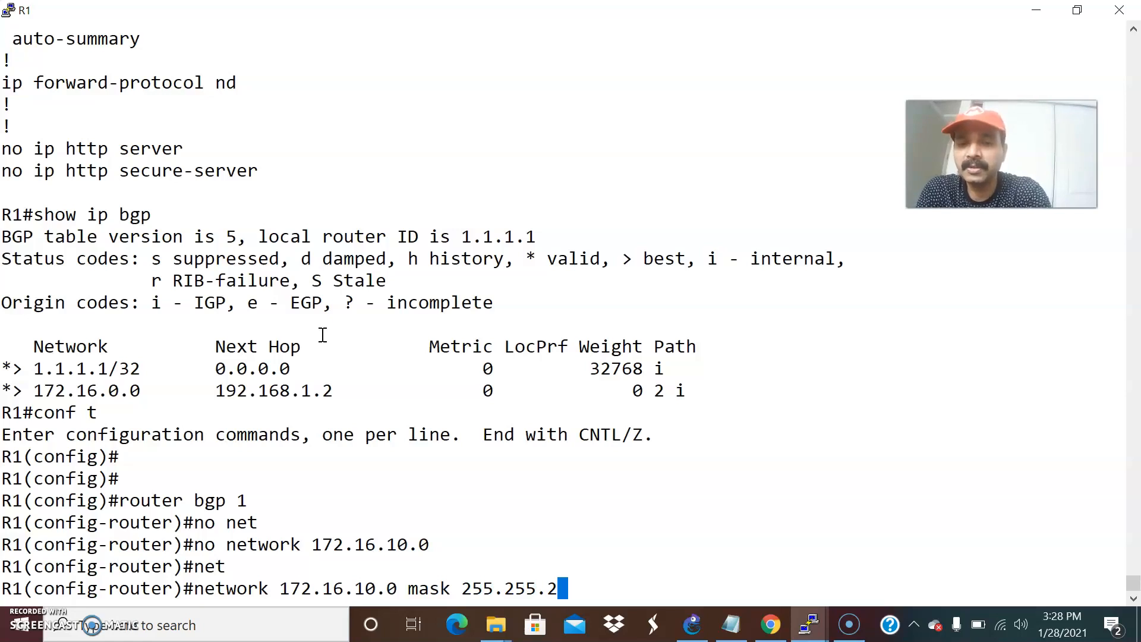
pyautogui.write('55.0')
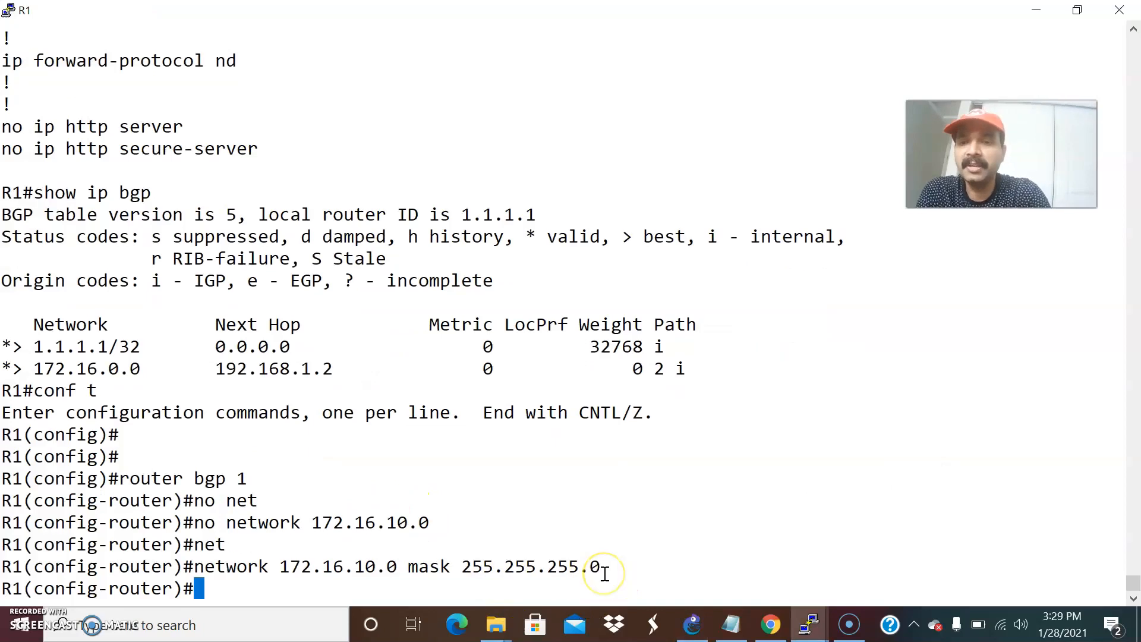
pyautogui.write('no auto-summary')
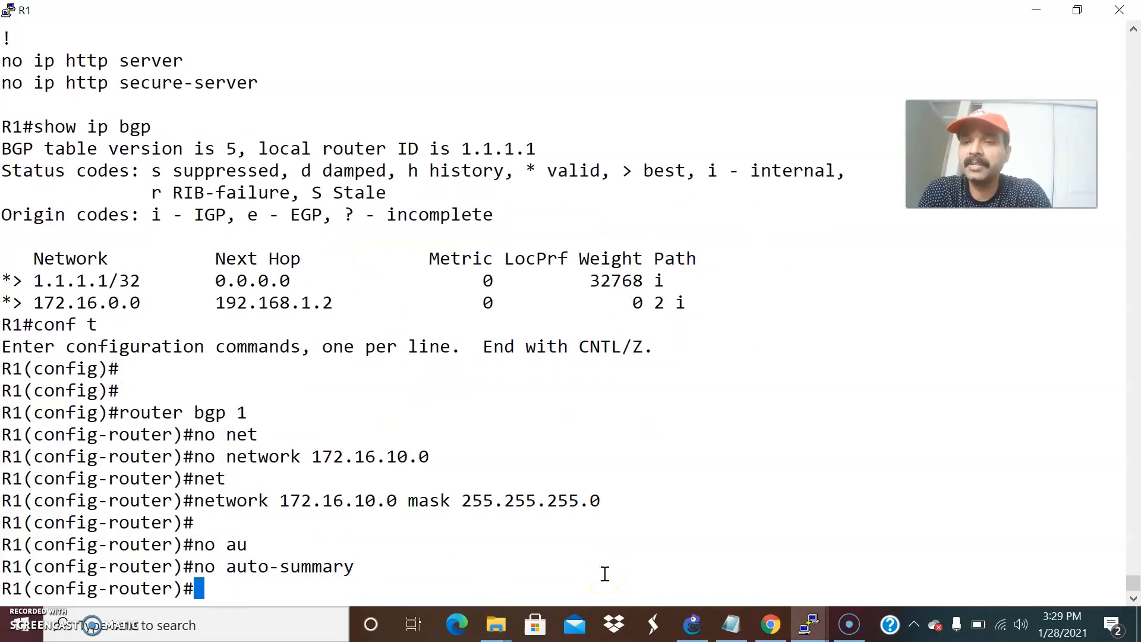
pyautogui.press('ctrl+z')
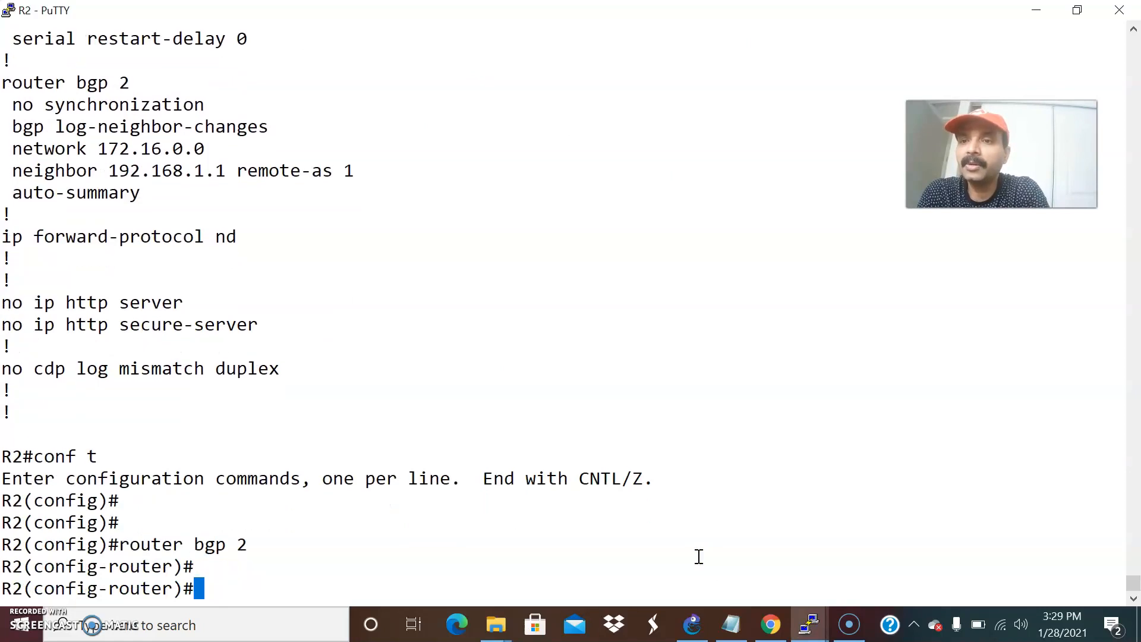
# Begin removing network 172.16.0.0 from R2's BGP 2 and return to the GNS3 topology
pyautogui.write('no network 172.16.0.0')
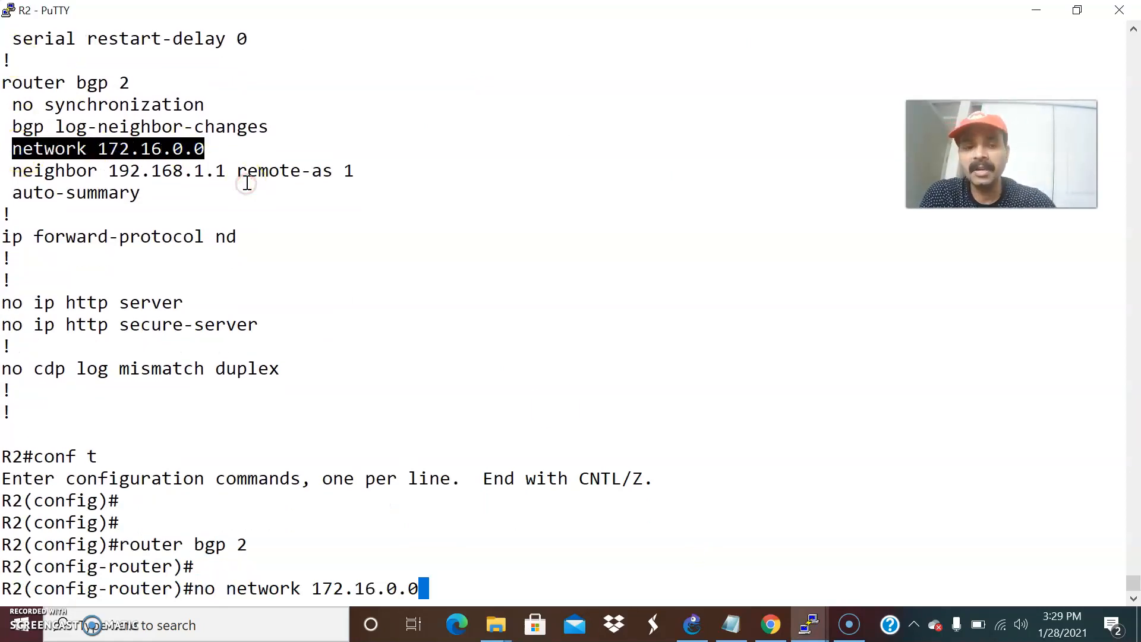
pyautogui.click(689, 624)
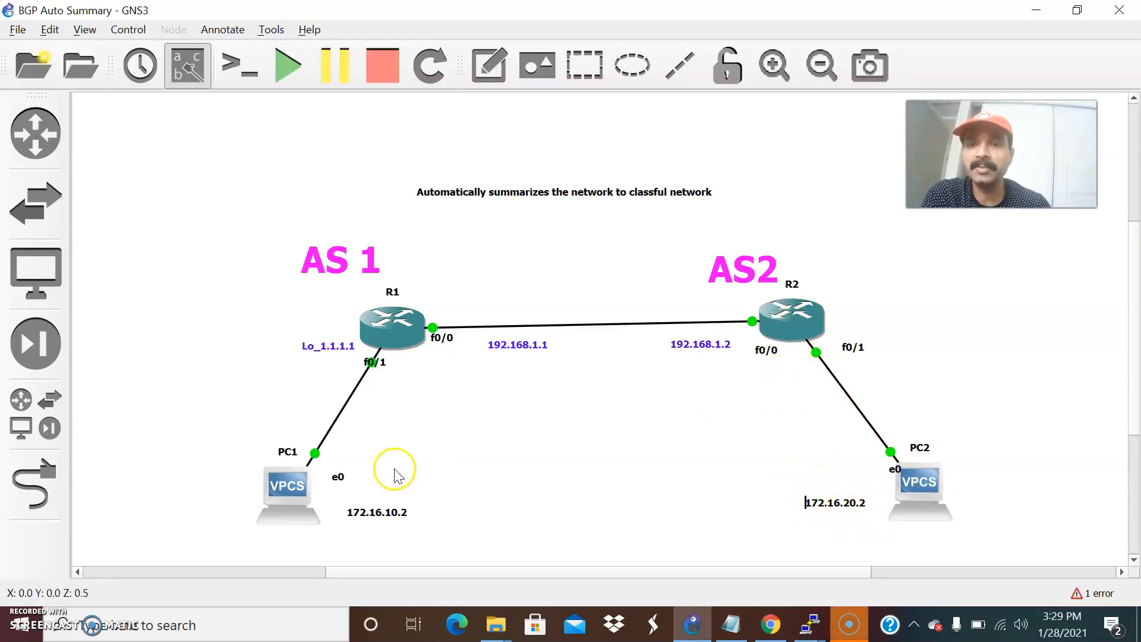
pyautogui.moveTo(342, 444)
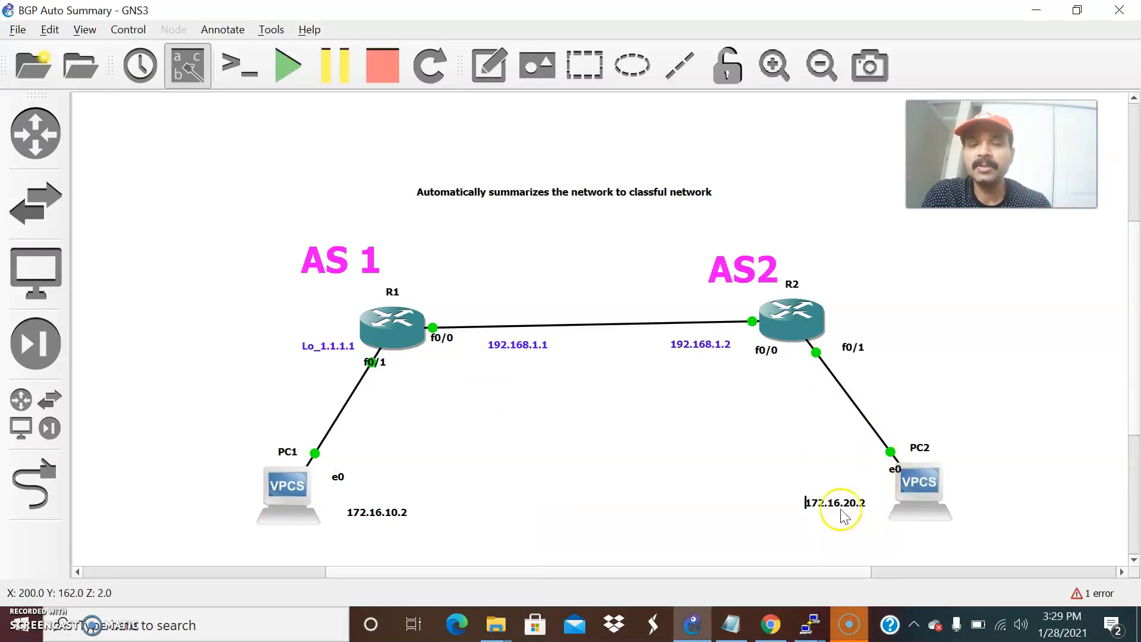
pyautogui.moveTo(608, 440)
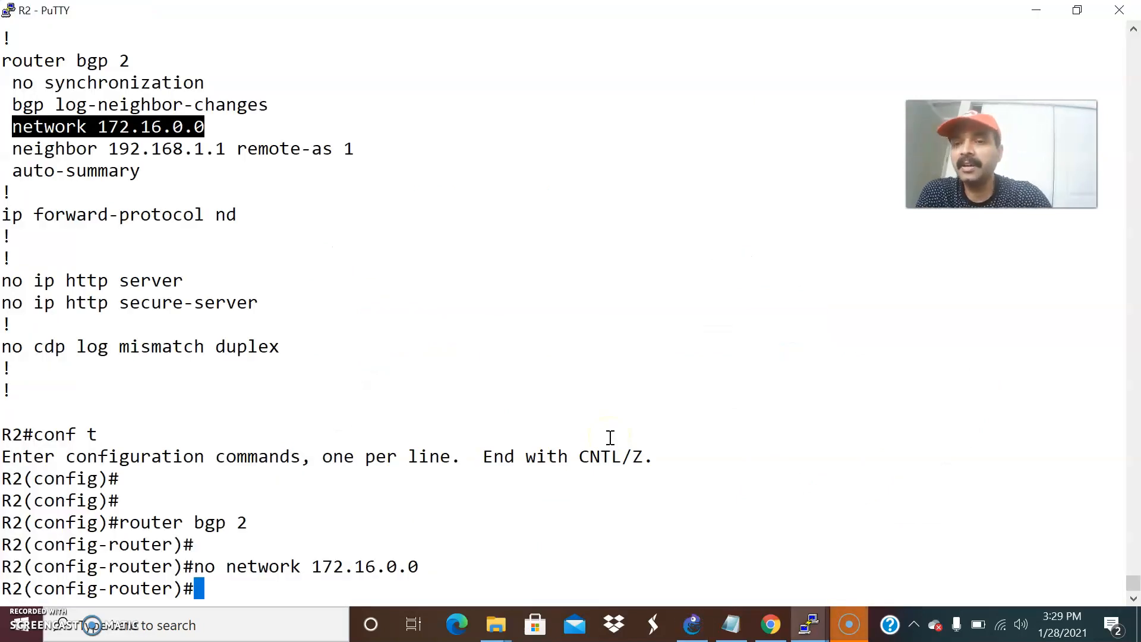
# Submit R2's 'network 172.16.20.0 mask 255...' statement containing the misspelled mask keyword
pyautogui.write('network 172')
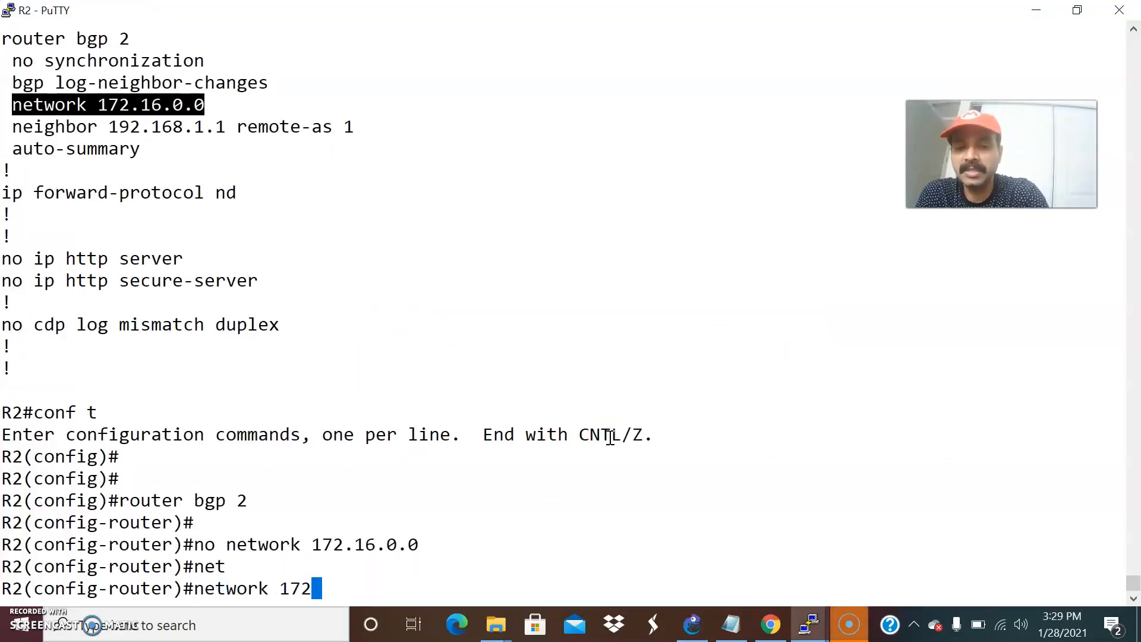
pyautogui.write('.16.20')
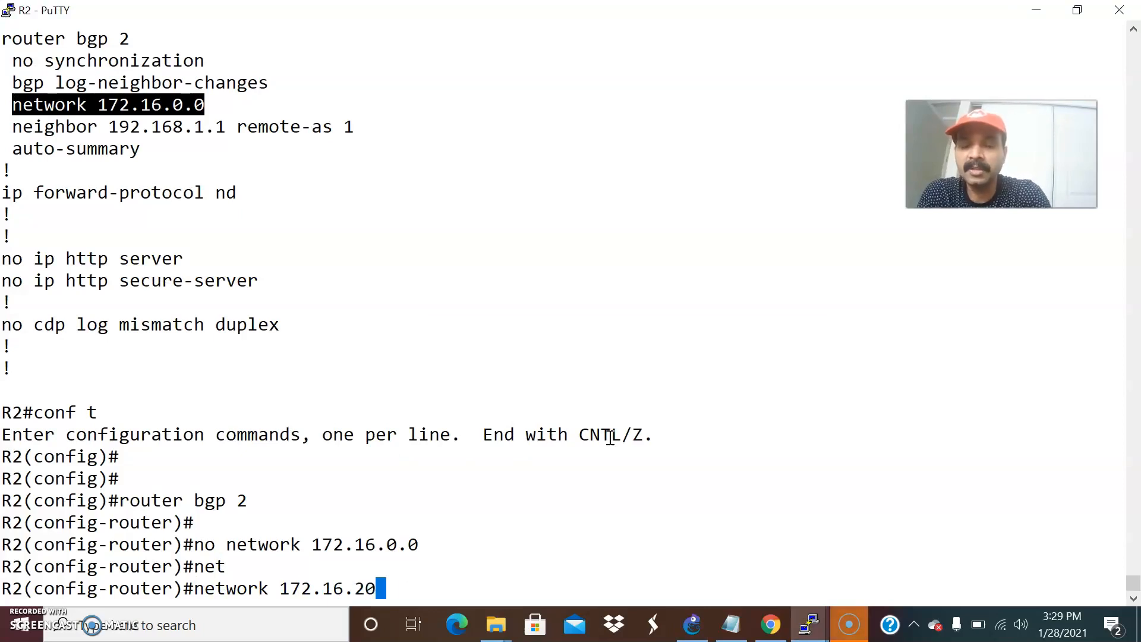
pyautogui.write('.0  m')
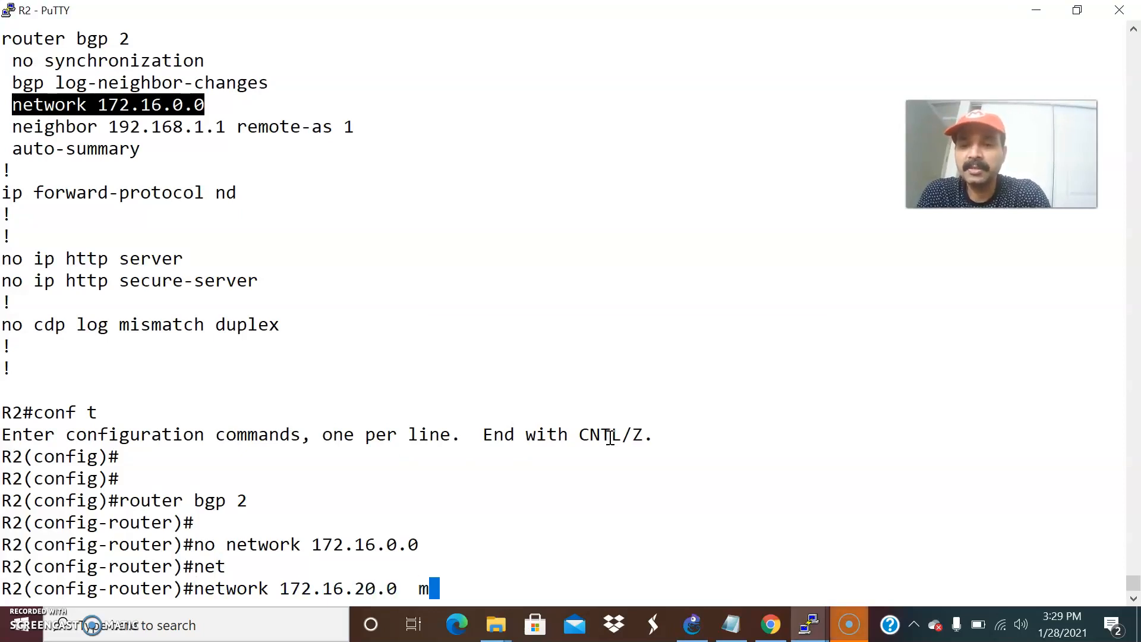
pyautogui.write('aswk 255.255.255')
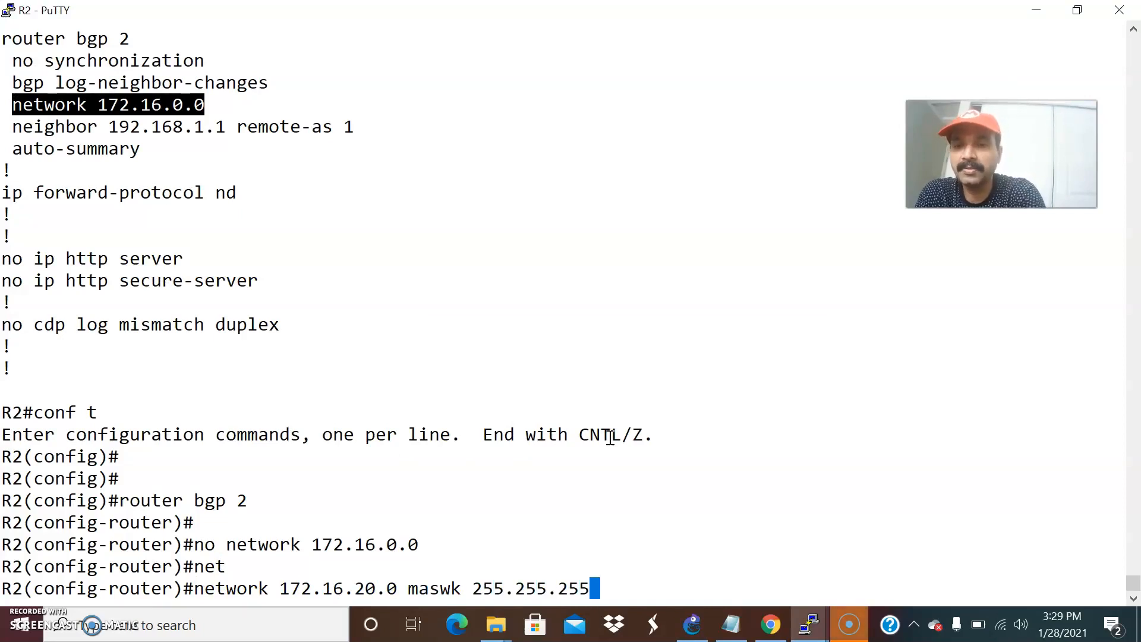
pyautogui.press('enter')
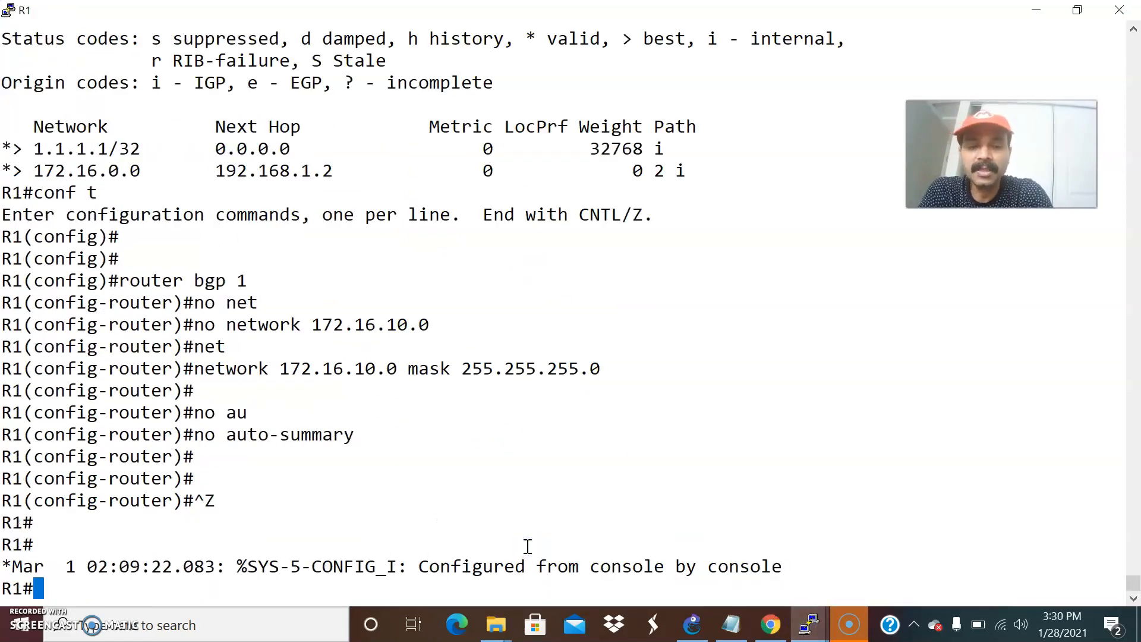
# Display R1's BGP table showing 172.16.10.0/24 locally and 172.16.20.0/24 via 192.168.1.2
pyautogui.write('show ip bgp')
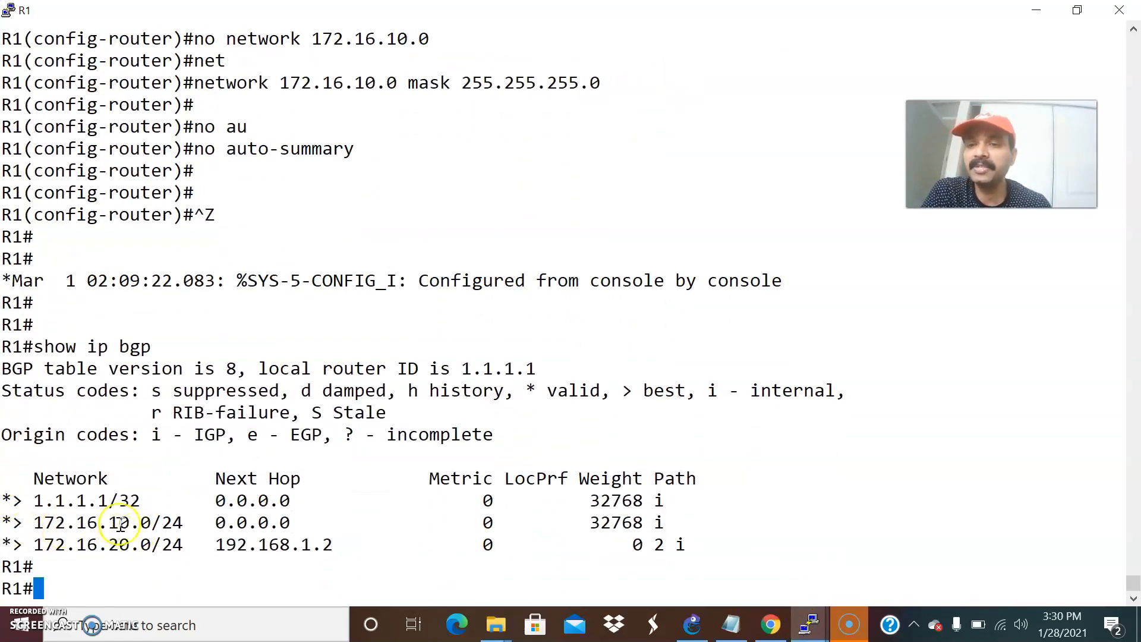
pyautogui.moveTo(591, 529)
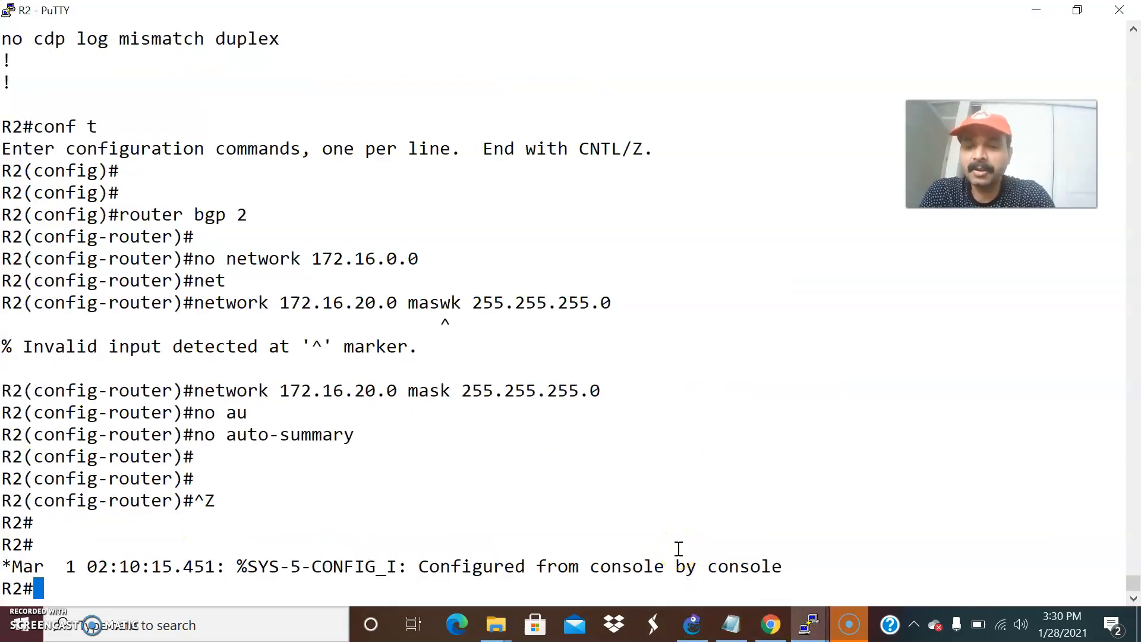
# Display R2's BGP table with 'show ip bgp'
pyautogui.write('show ip b')
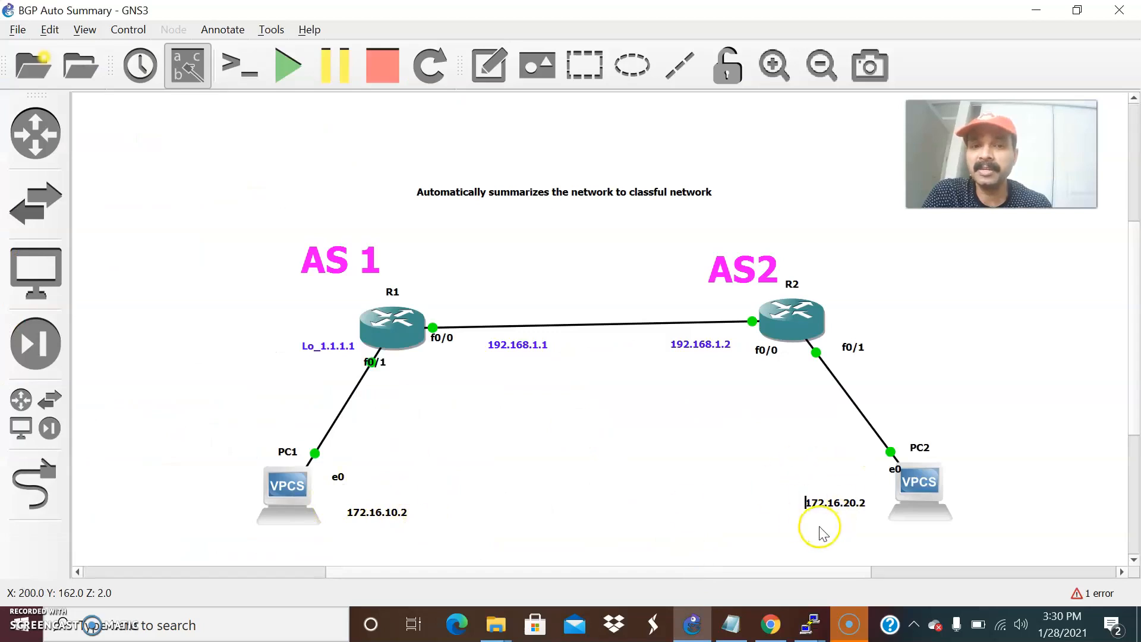
pyautogui.moveTo(408, 514)
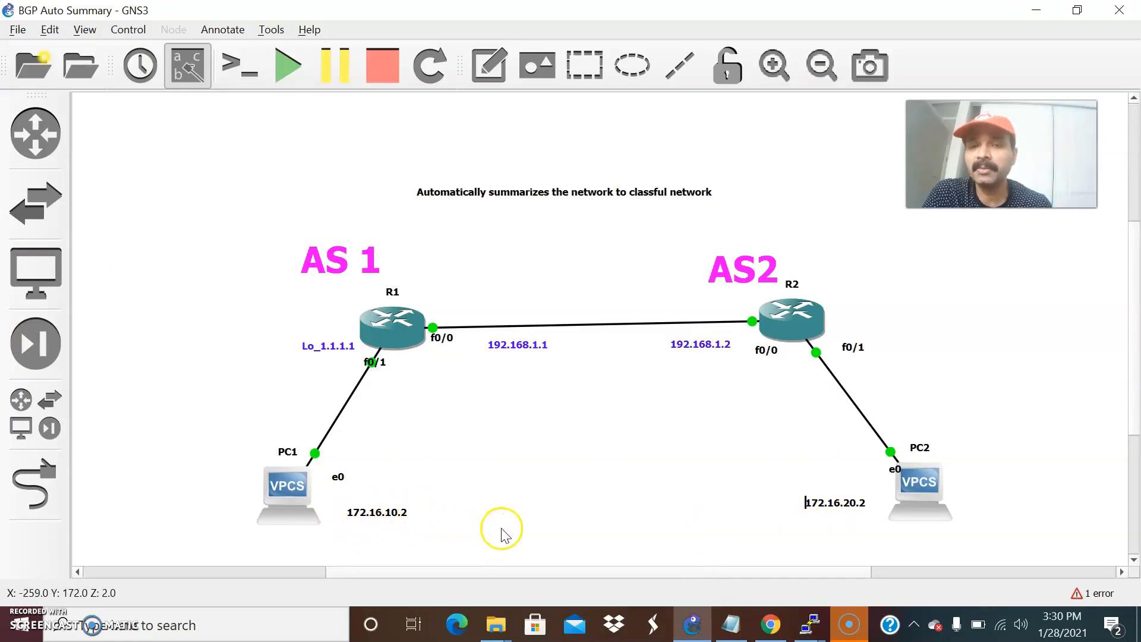
pyautogui.moveTo(448, 521)
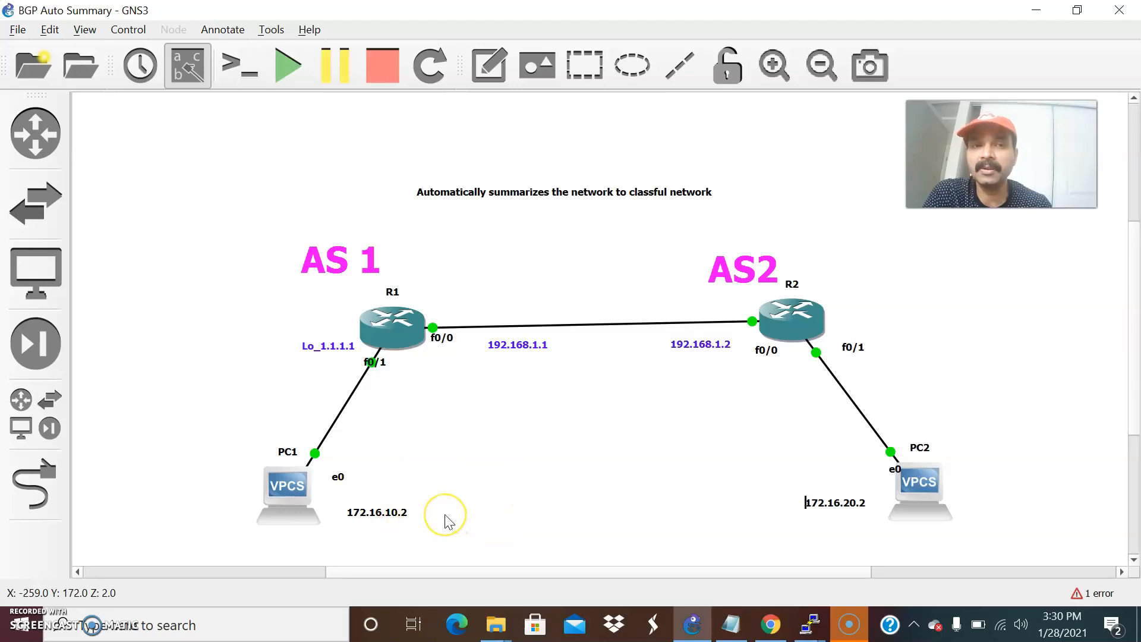
pyautogui.moveTo(706, 472)
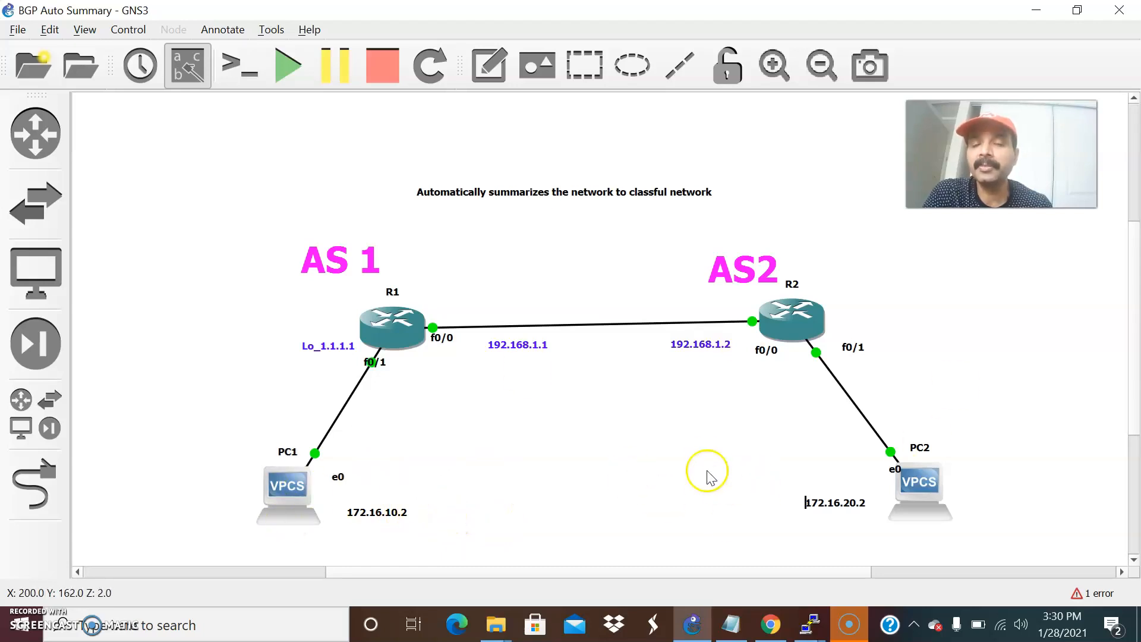
pyautogui.moveTo(710, 466)
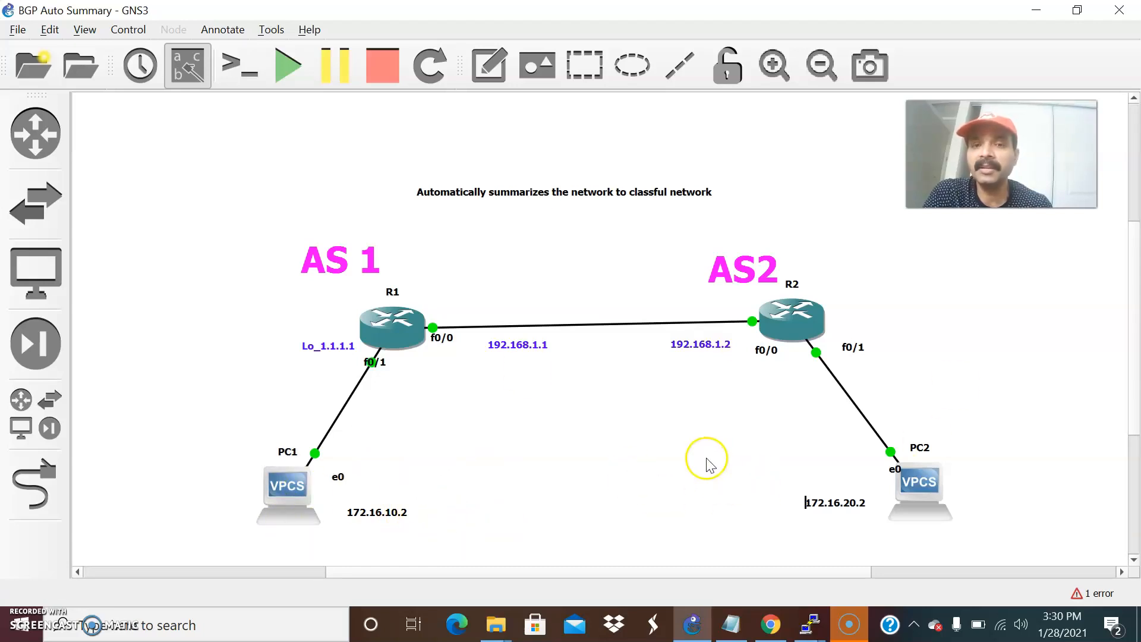